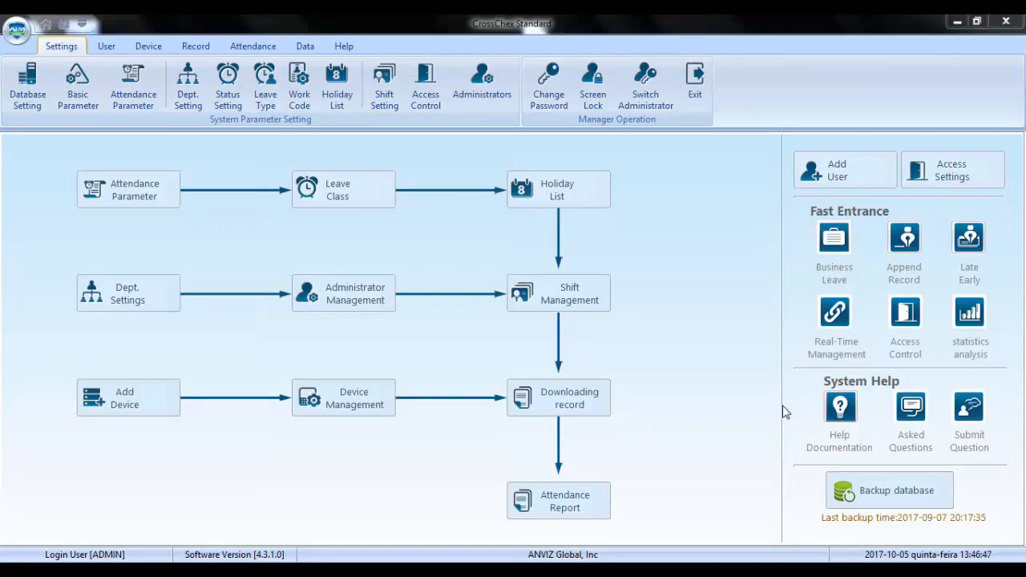
mouse_move(228, 39)
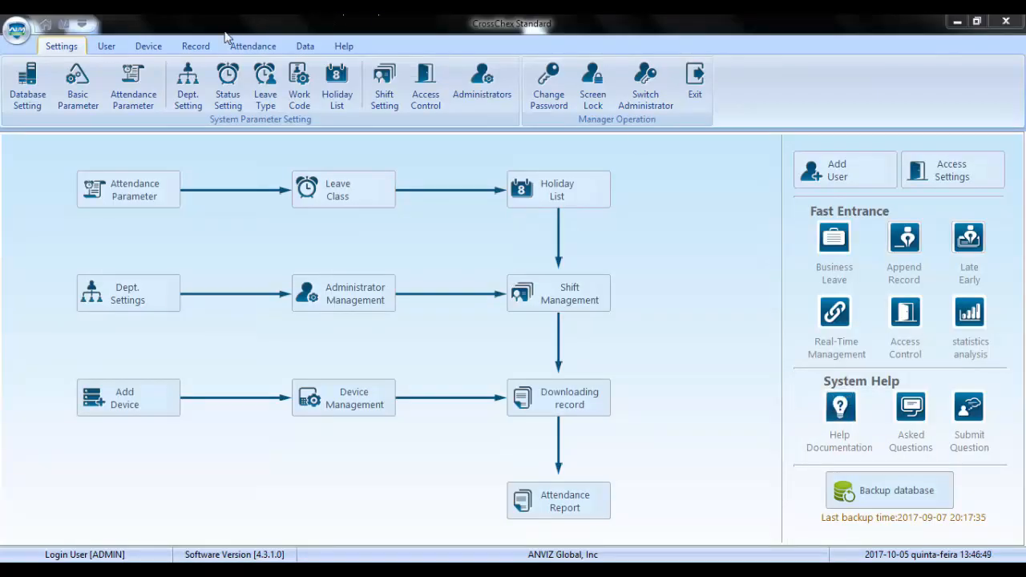
Step: Show the enrolled user list with Leonardo as User No. 100
click(106, 45)
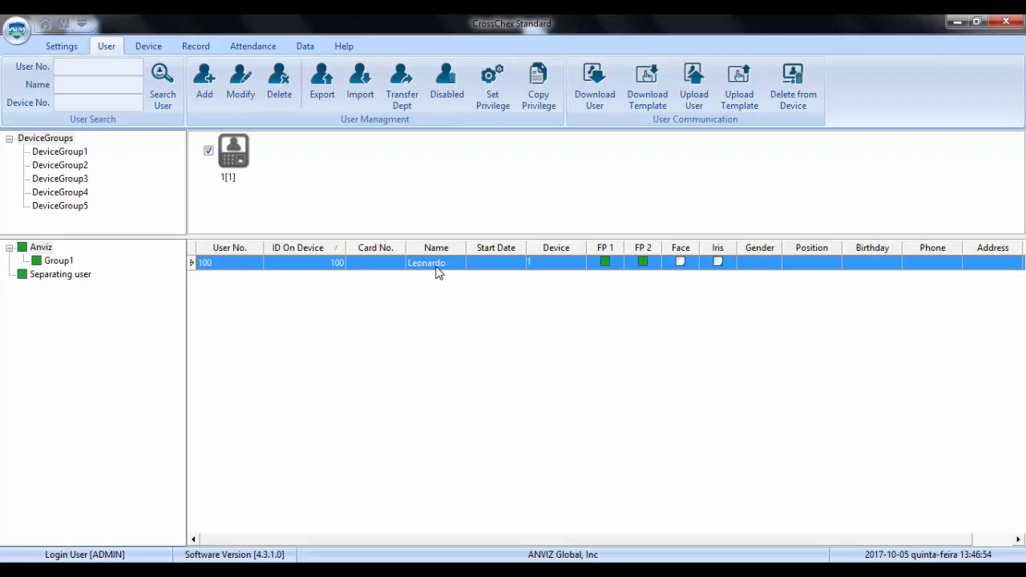
Step: Review Leonardo's Add/Modify User Info, cancel without saving, and go back to Settings
click(240, 81)
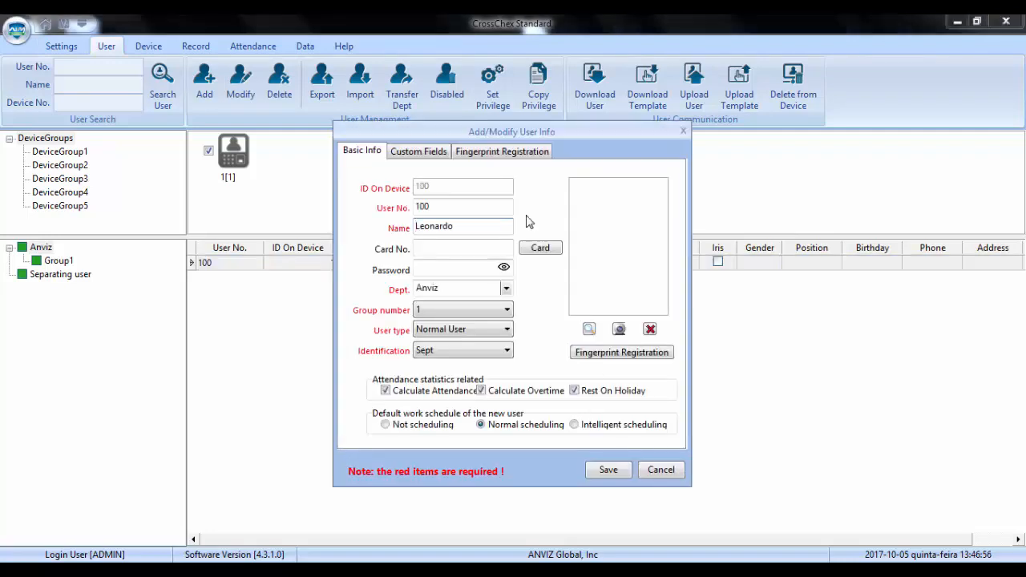
mouse_move(511, 372)
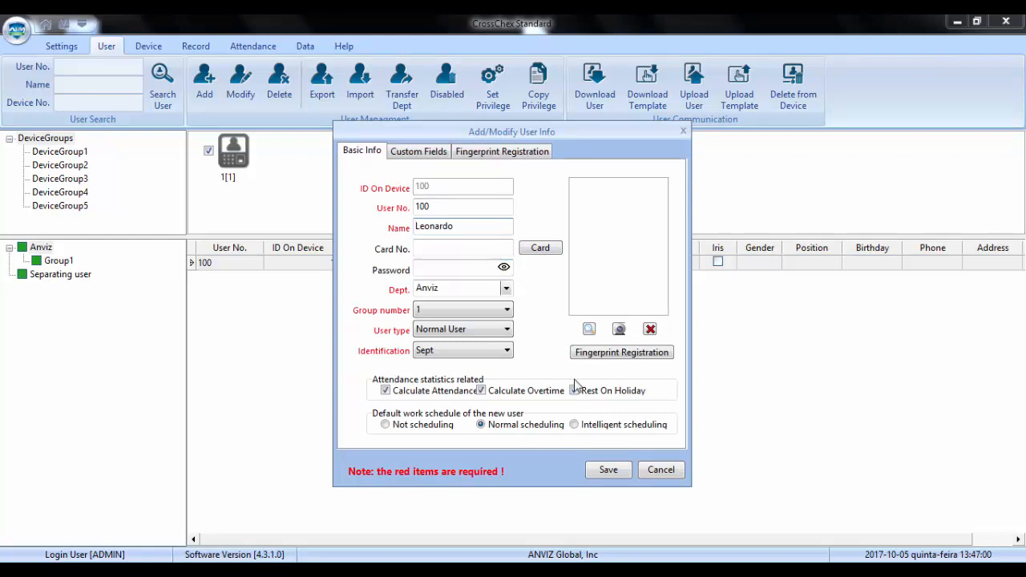
click(574, 391)
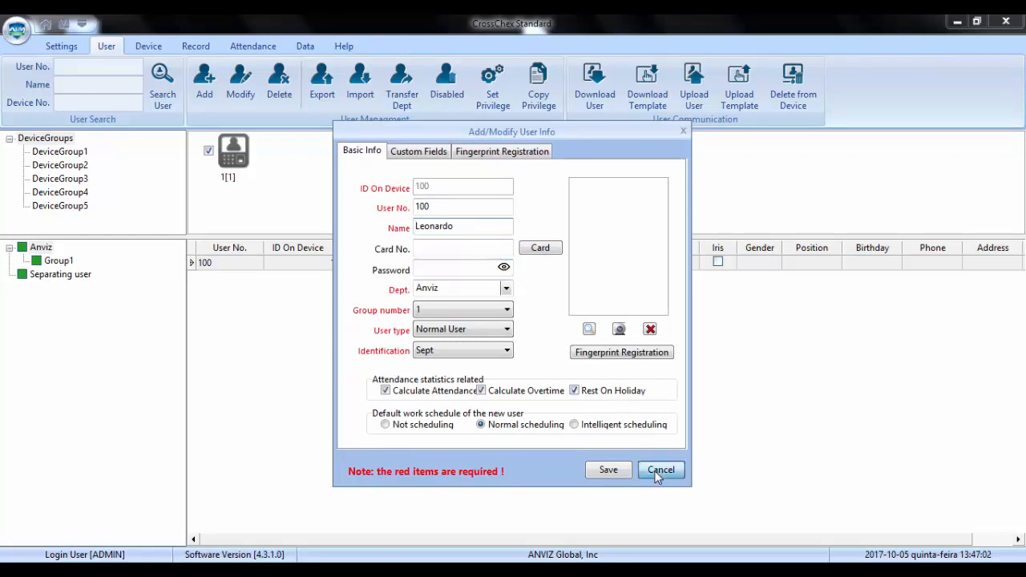
click(660, 469)
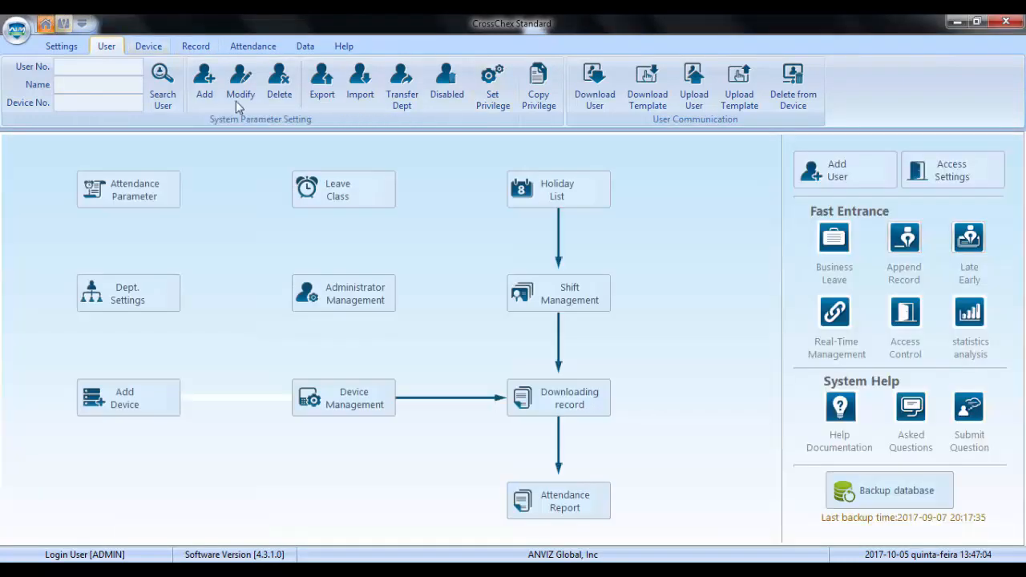
click(61, 45)
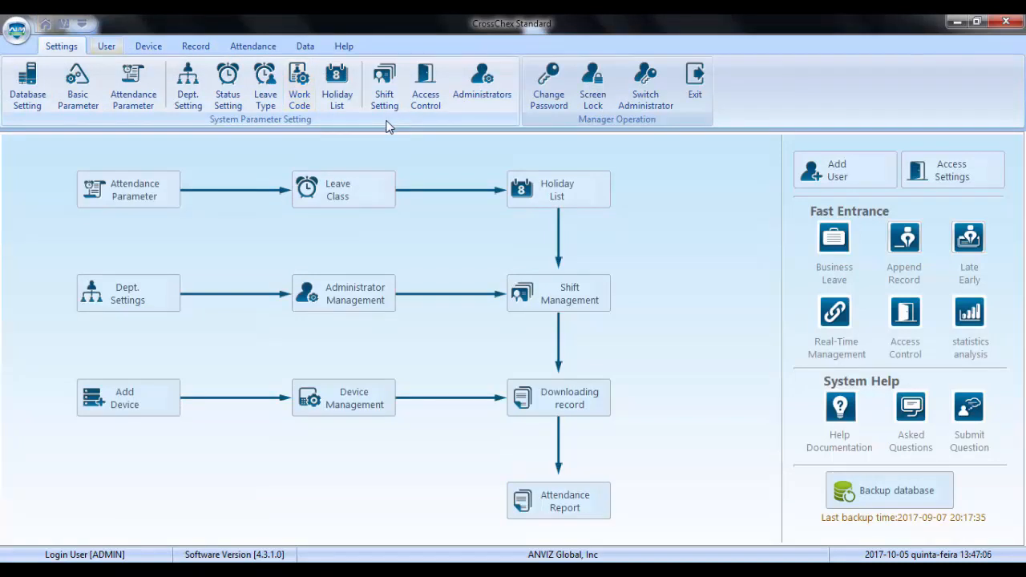
Step: Show Leonardo's attendance with Begin and End Date both set to 05/10/2017
click(254, 45)
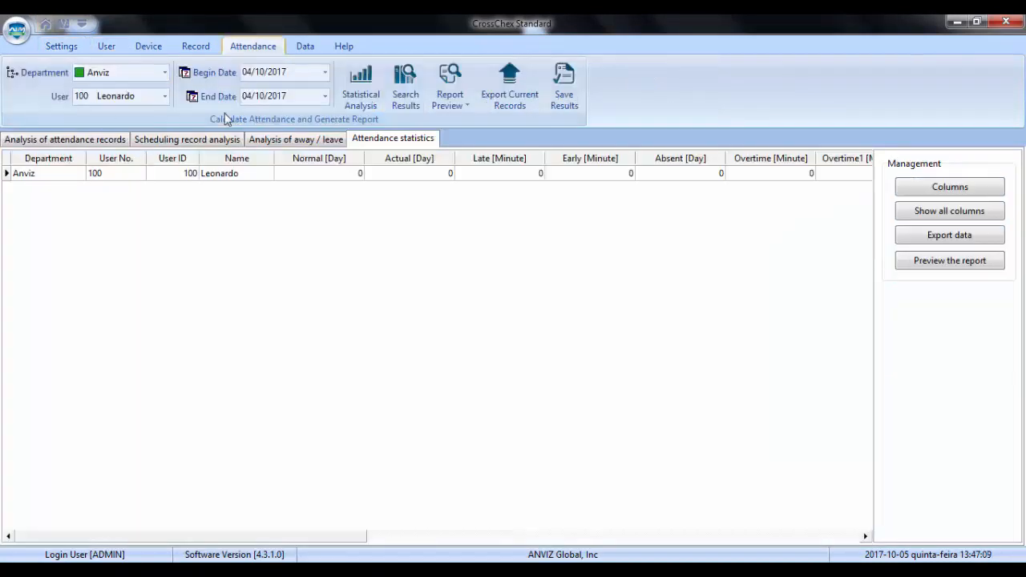
click(324, 70)
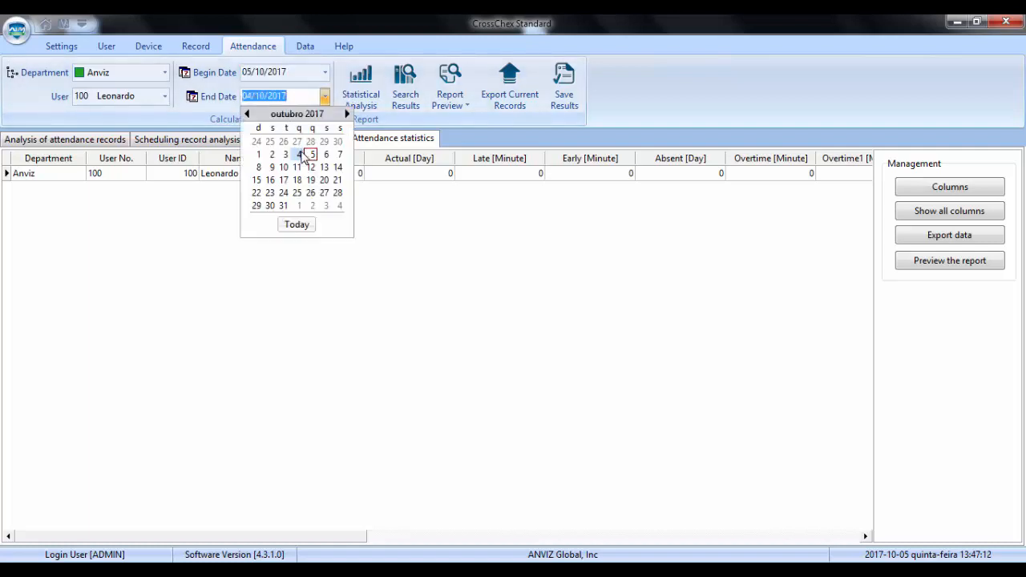
click(195, 45)
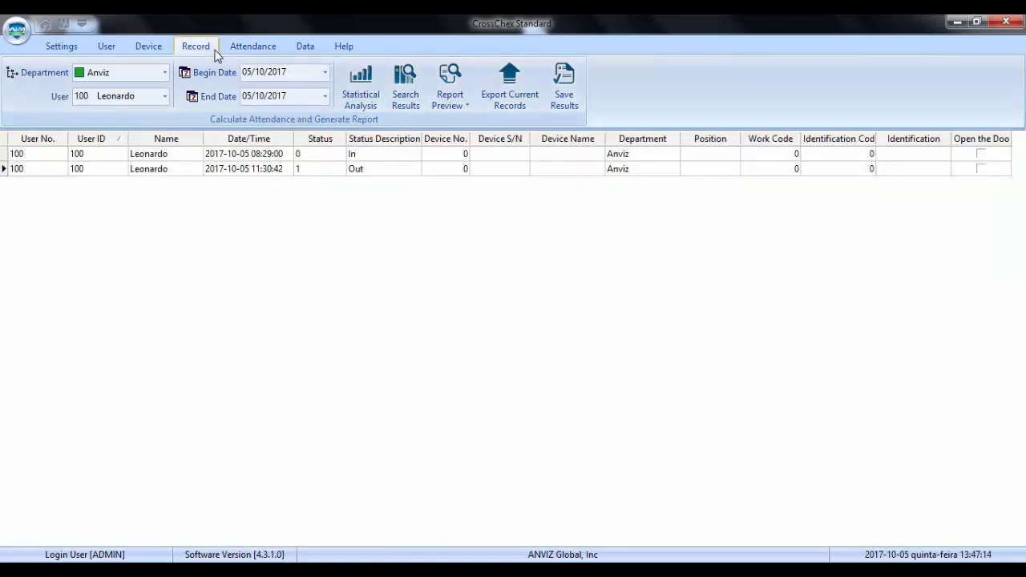
Step: Search clocking records for 05/10/2017, listing Leonardo's punches at 08:29, 11:30, 12:28 and 17:31
click(195, 45)
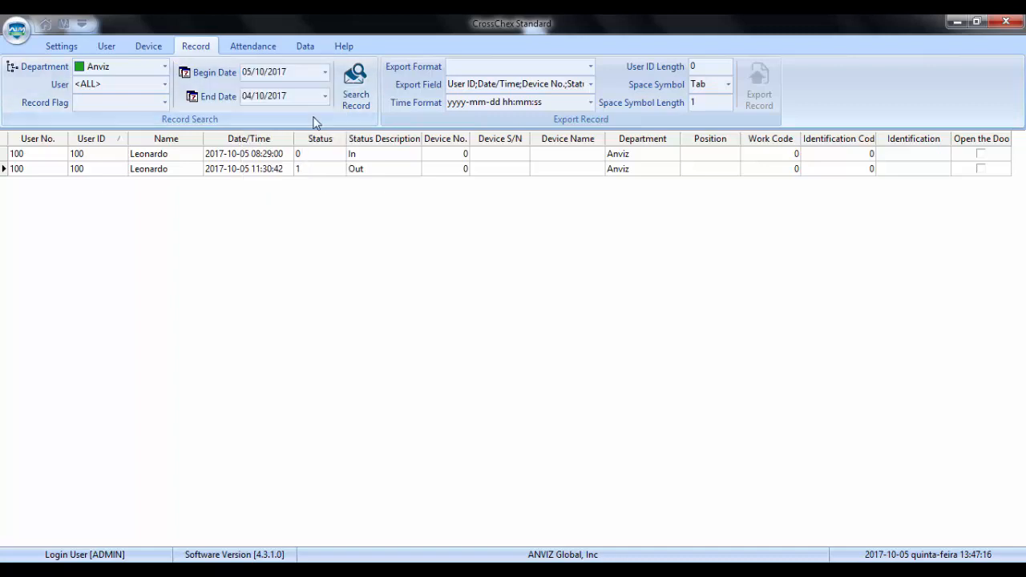
click(356, 83)
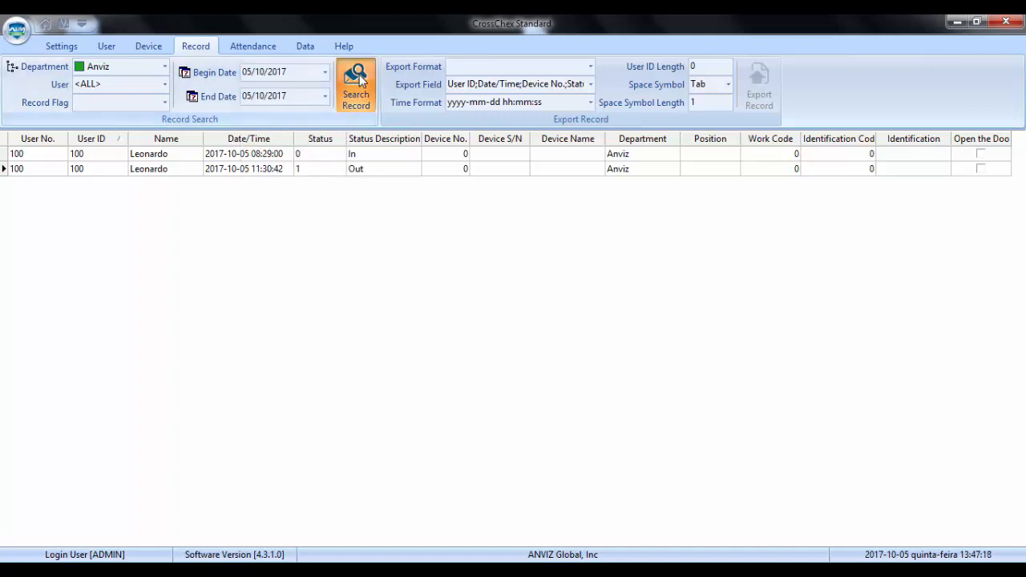
click(356, 83)
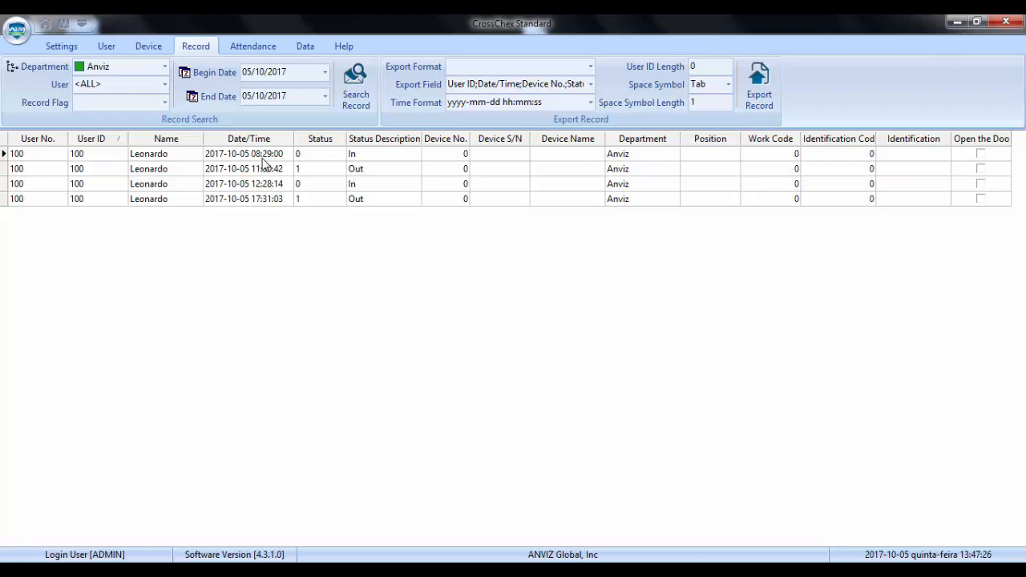
mouse_move(337, 165)
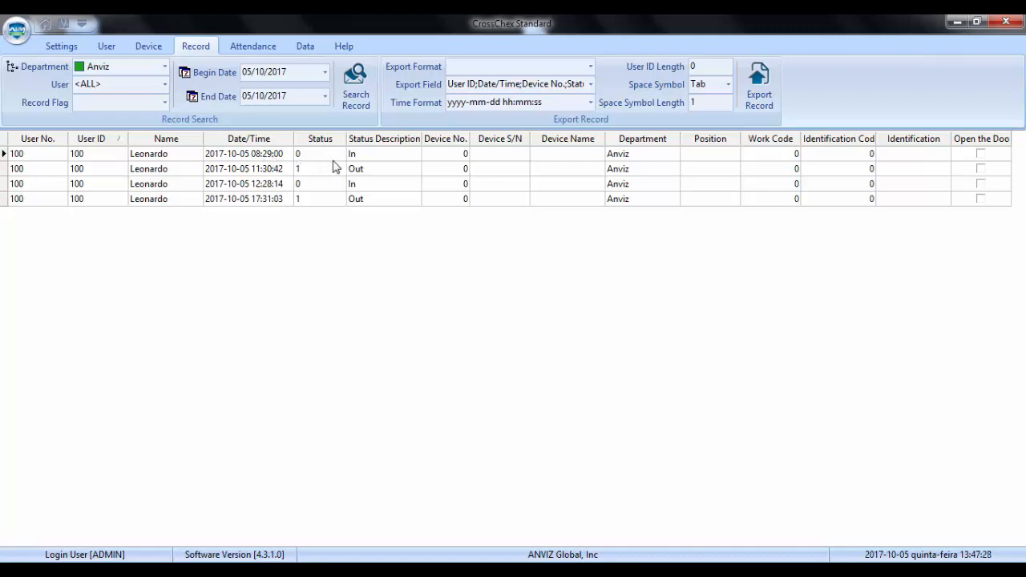
mouse_move(265, 178)
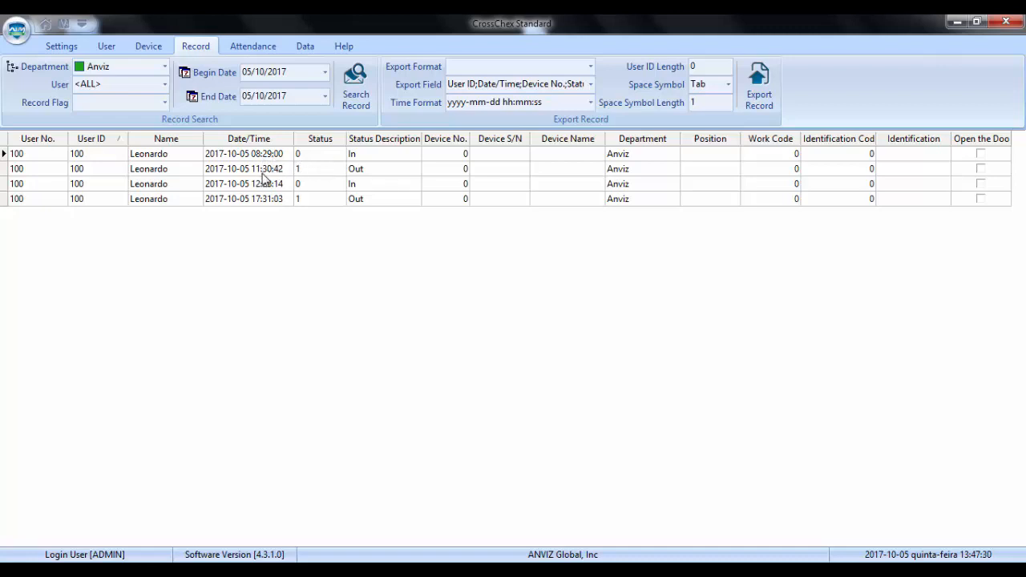
mouse_move(267, 199)
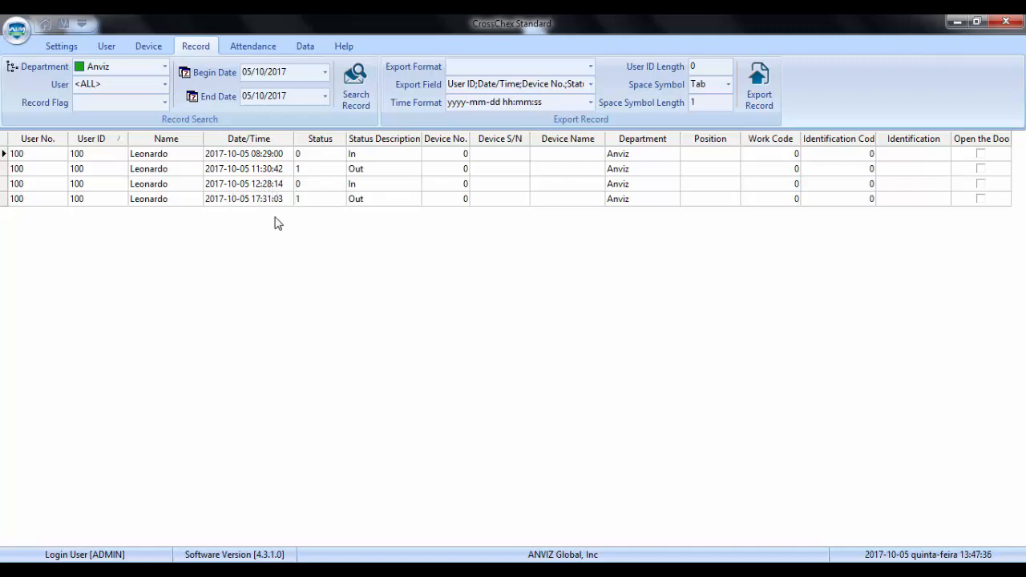
mouse_move(266, 213)
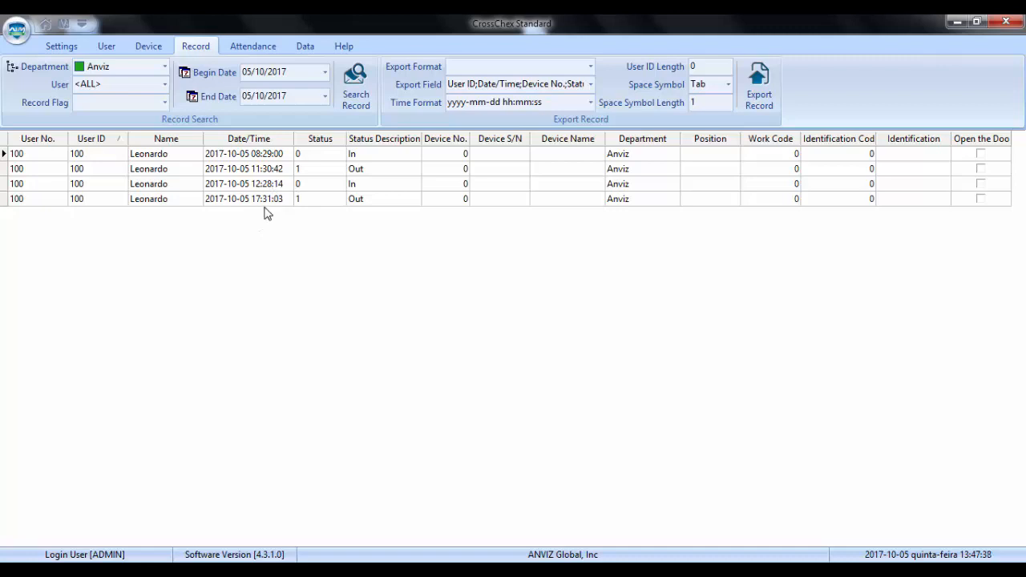
mouse_move(272, 214)
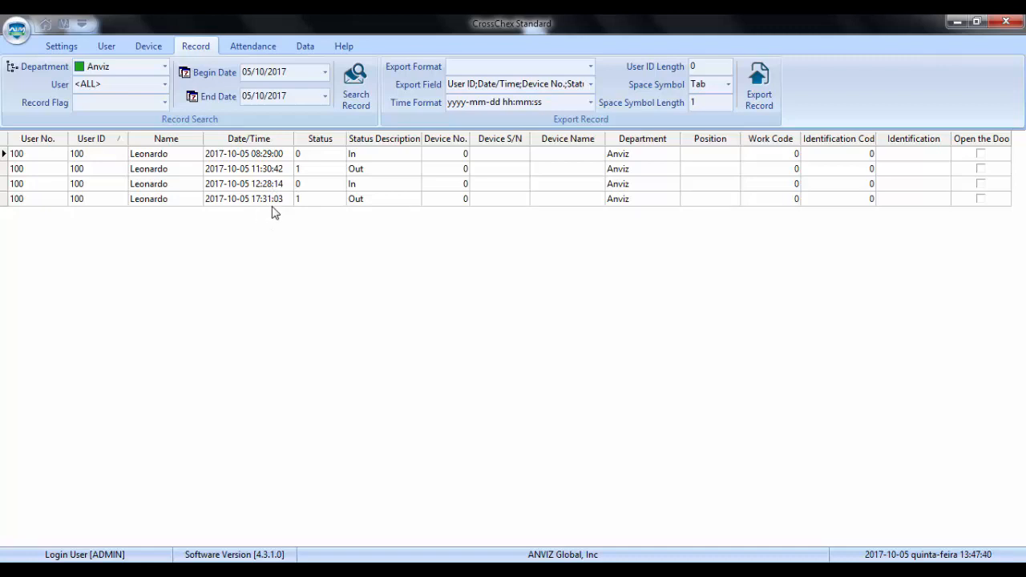
mouse_move(340, 180)
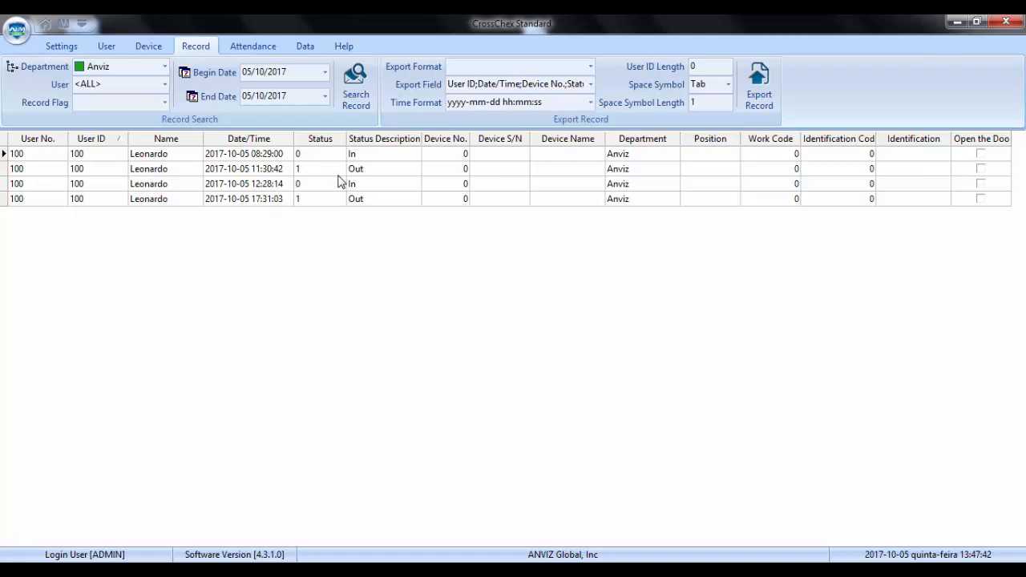
mouse_move(368, 194)
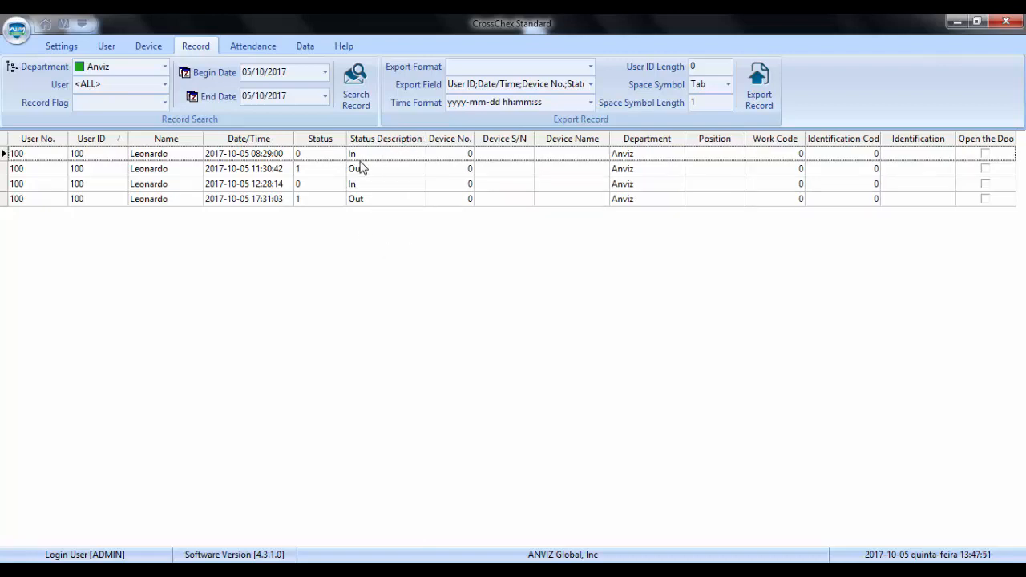
mouse_move(362, 161)
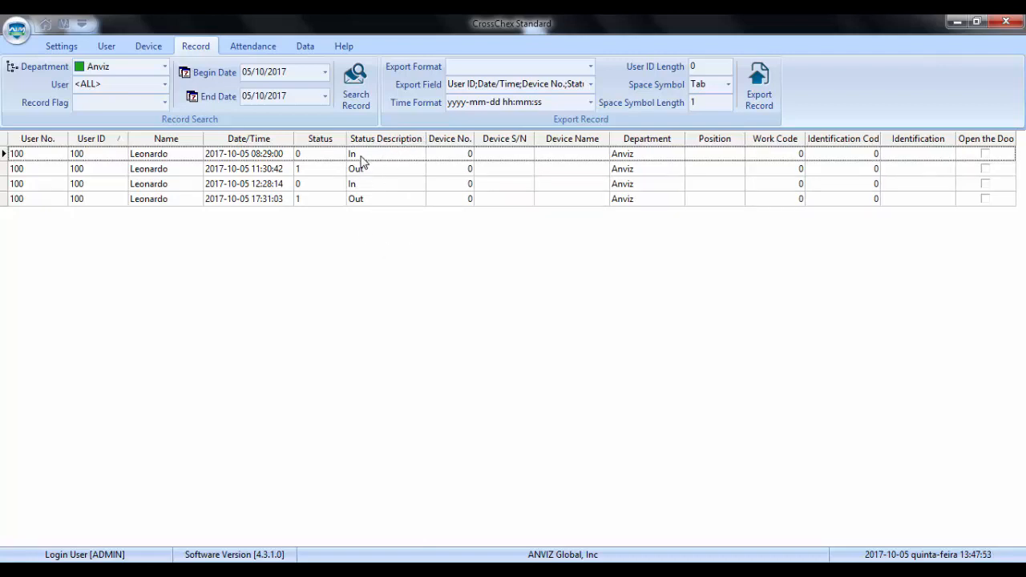
mouse_move(372, 215)
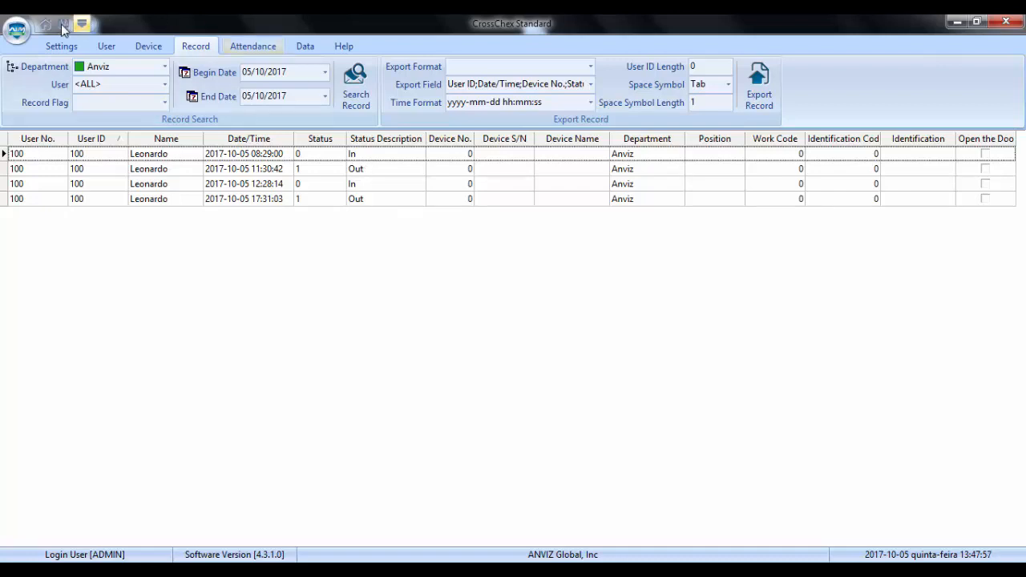
Step: Leave the punch listing and return to the Settings overview
click(61, 45)
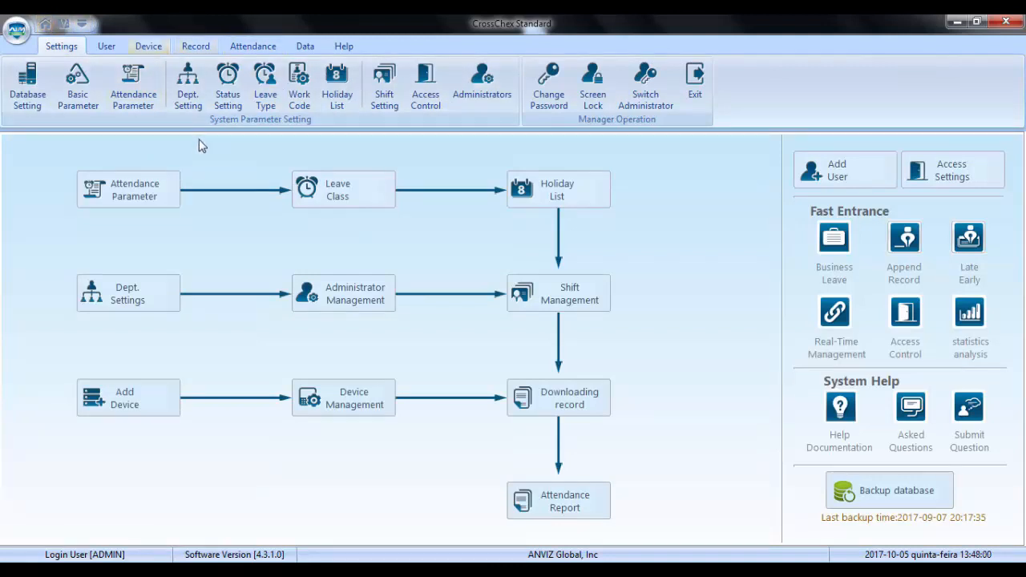
mouse_move(197, 151)
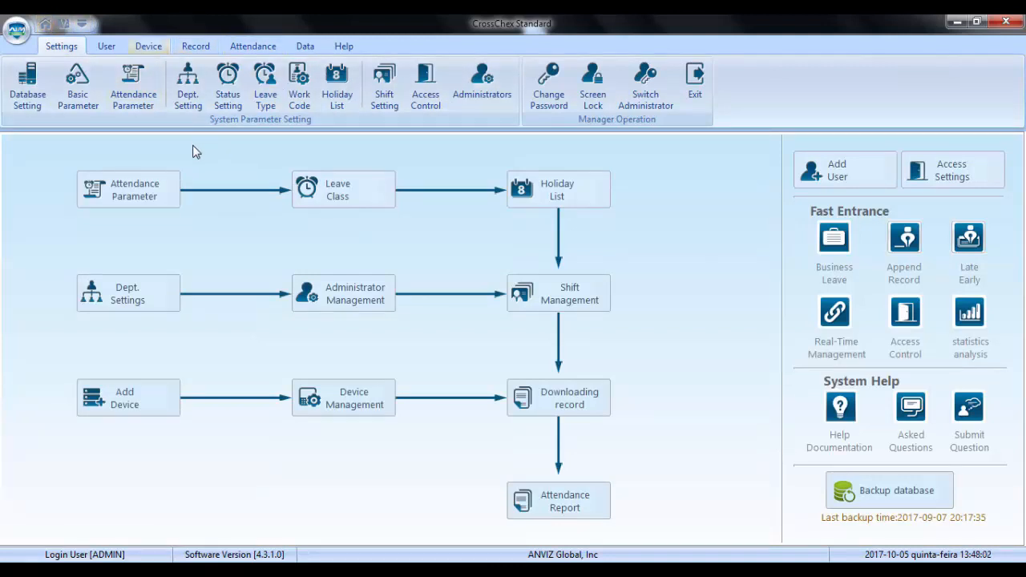
mouse_move(222, 165)
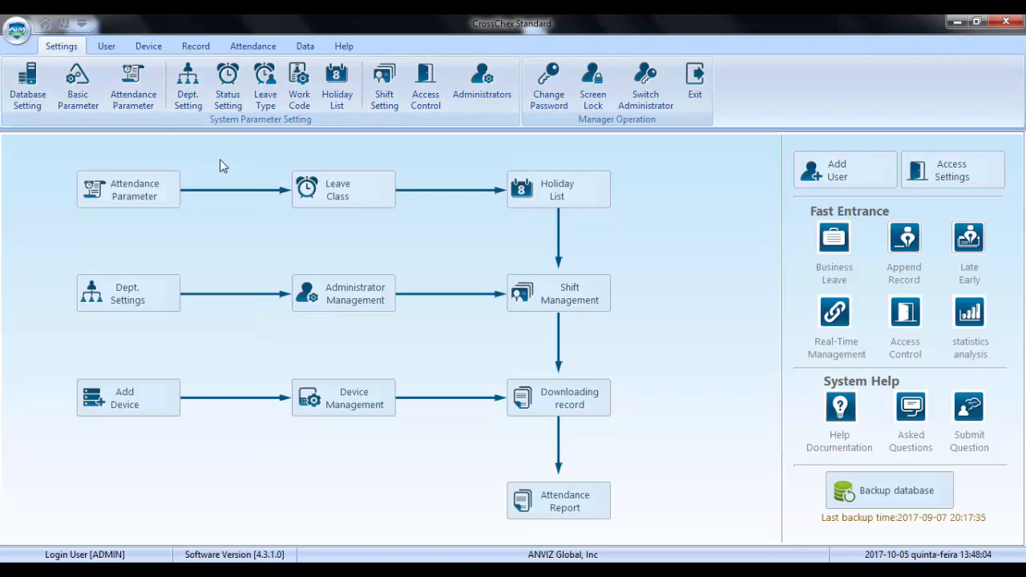
mouse_move(272, 144)
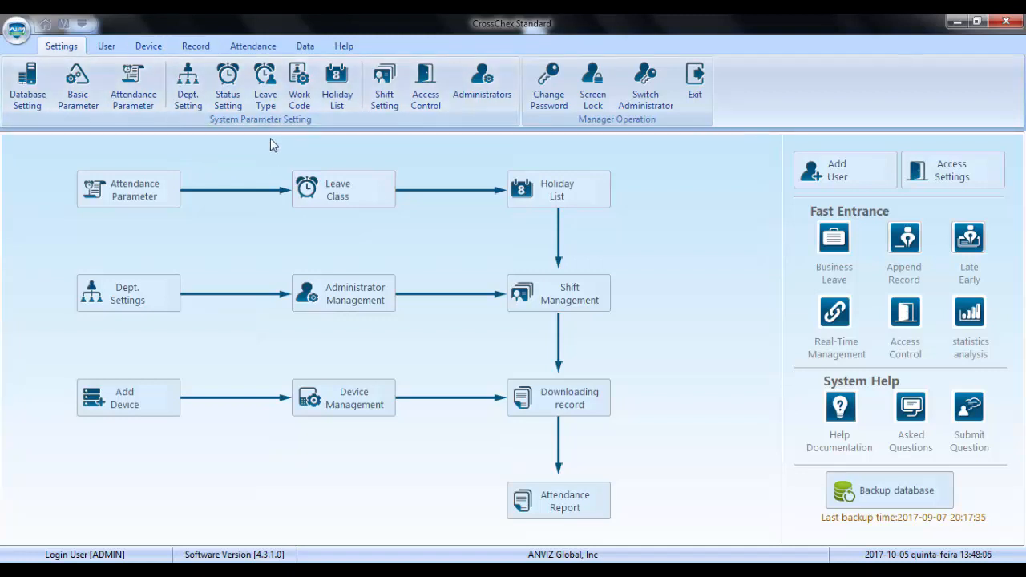
click(228, 87)
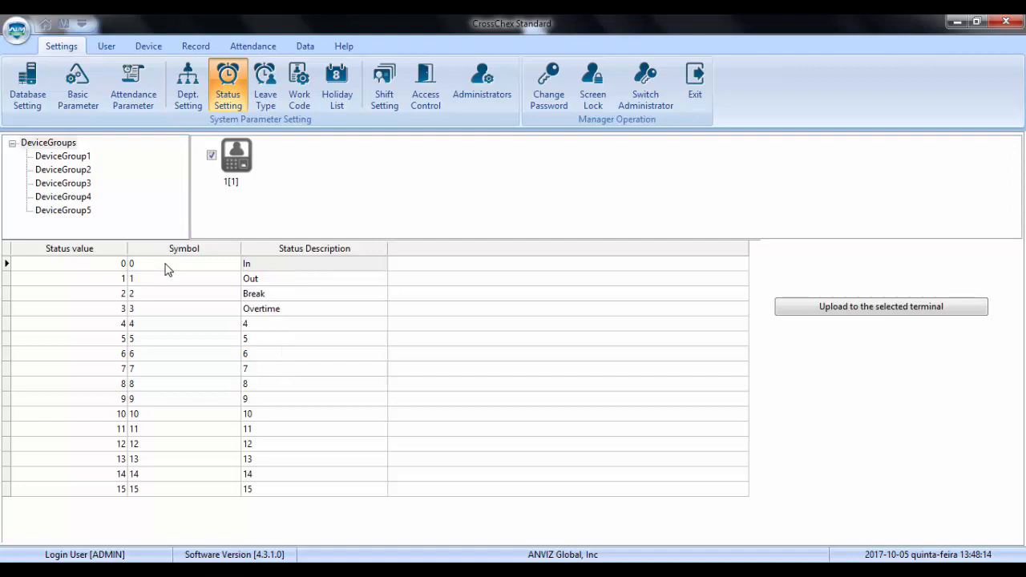
mouse_move(142, 279)
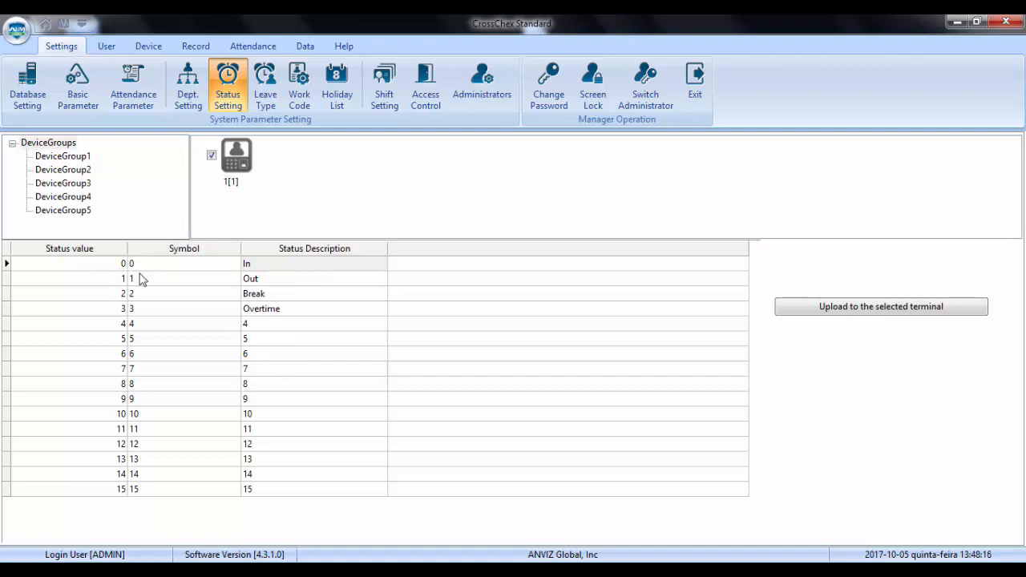
mouse_move(155, 269)
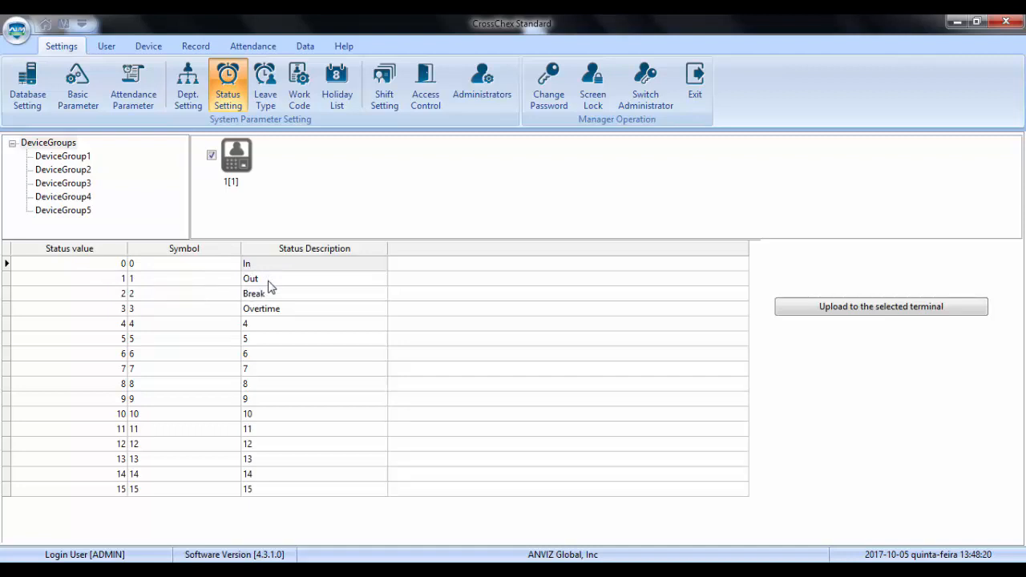
mouse_move(256, 301)
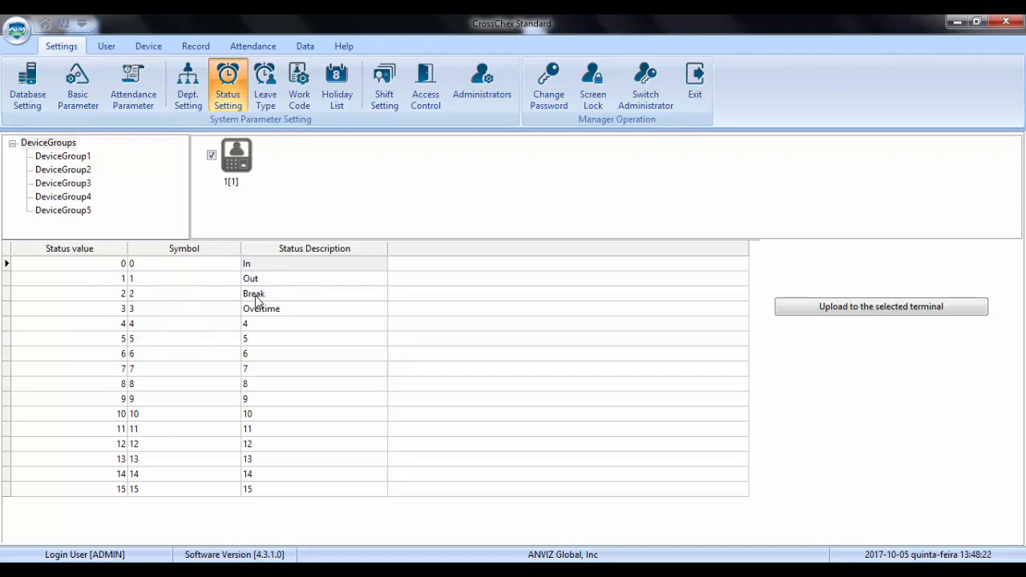
mouse_move(295, 311)
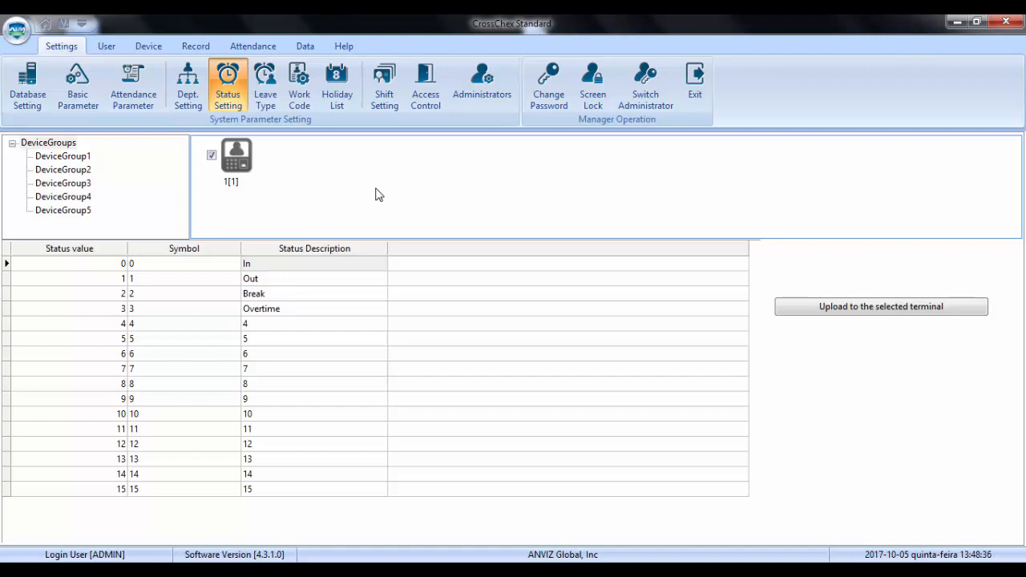
mouse_move(298, 221)
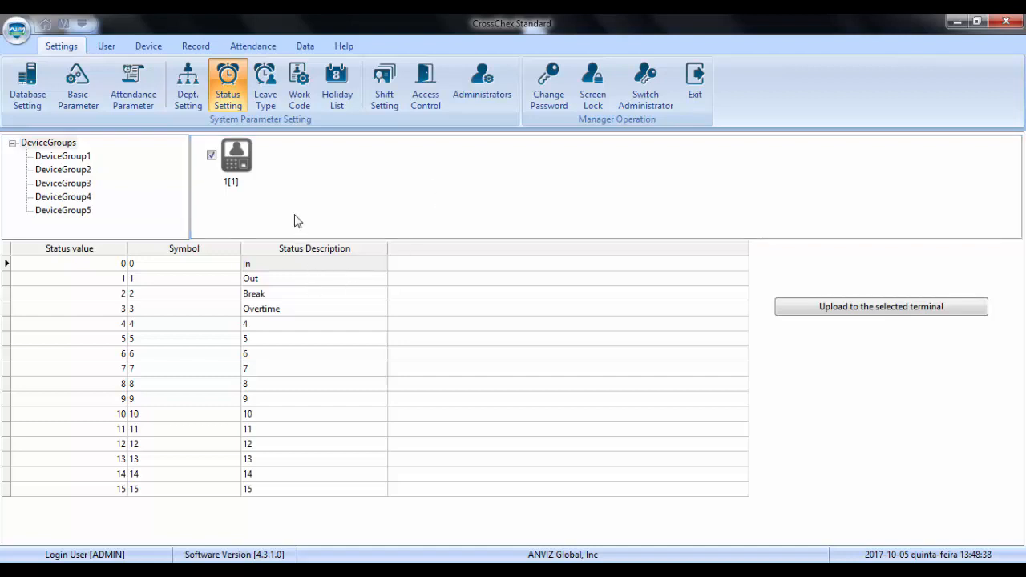
mouse_move(312, 212)
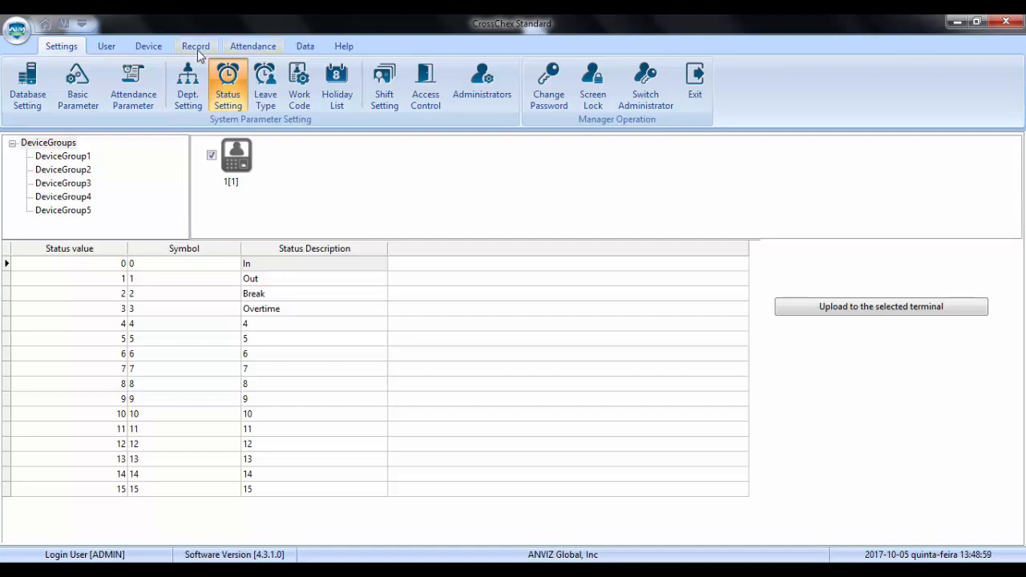
Step: Show Leonardo's punches, then the analysis of attendance records starting 05/10/2017
click(196, 44)
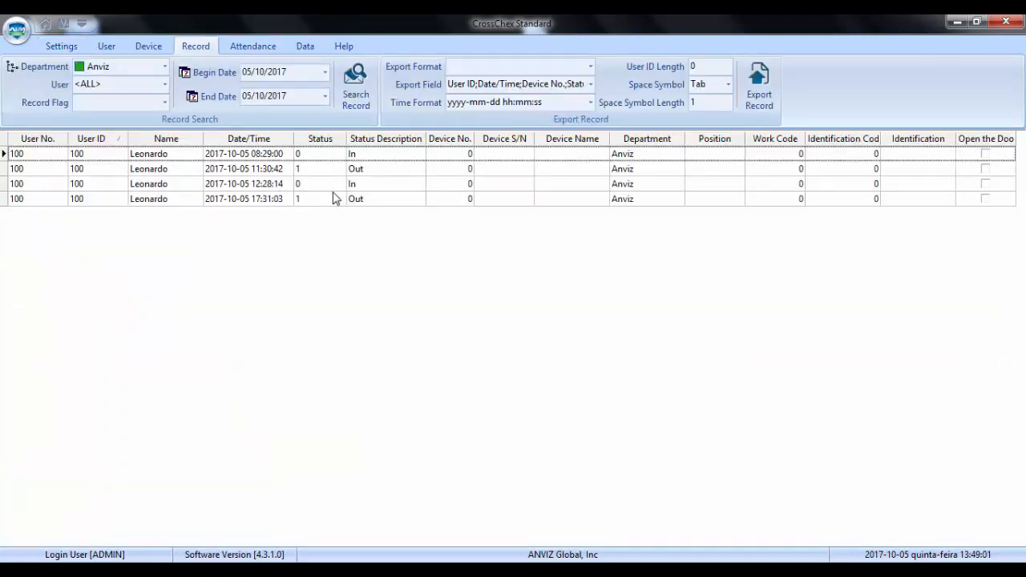
click(253, 45)
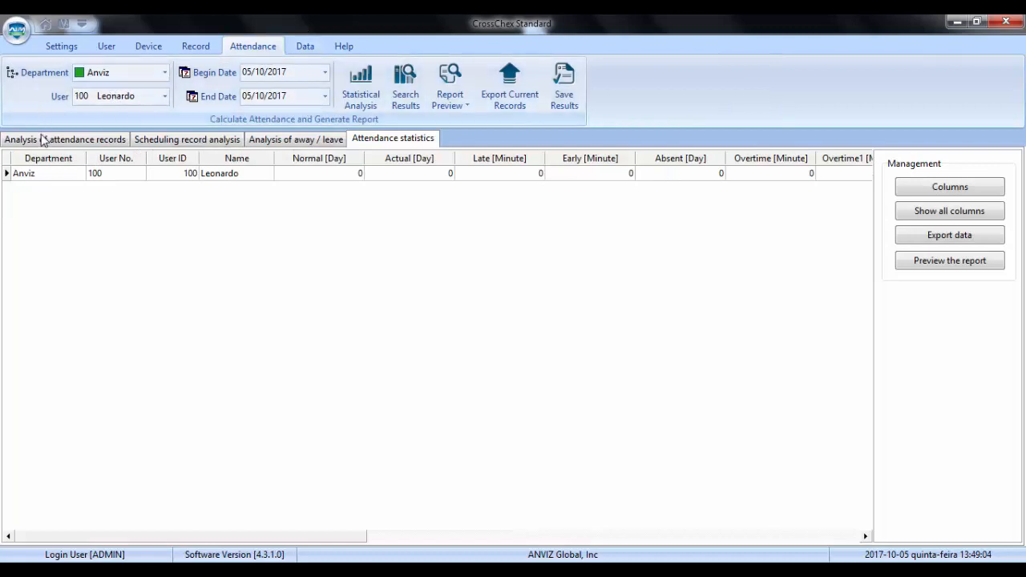
click(323, 72)
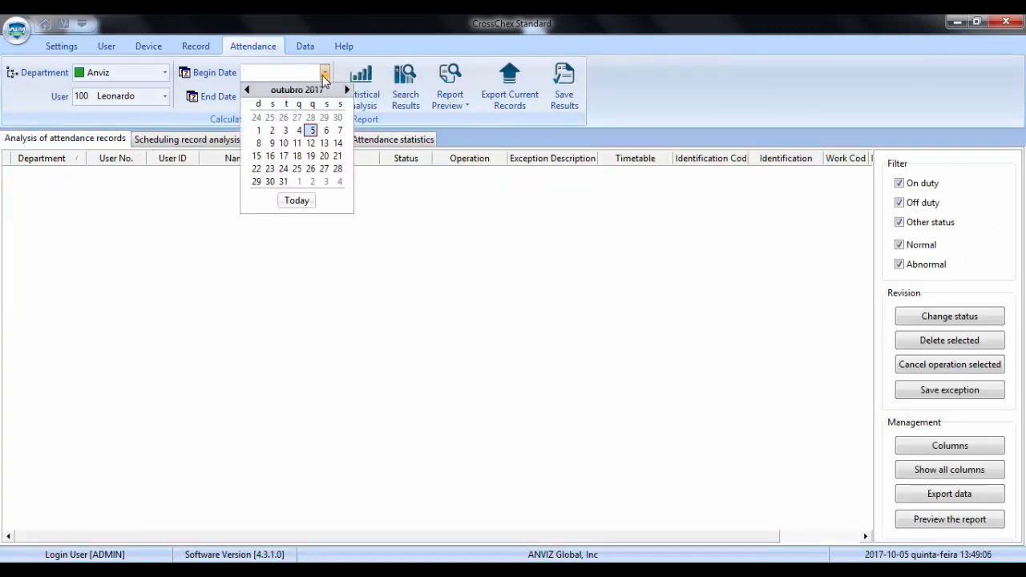
click(311, 130)
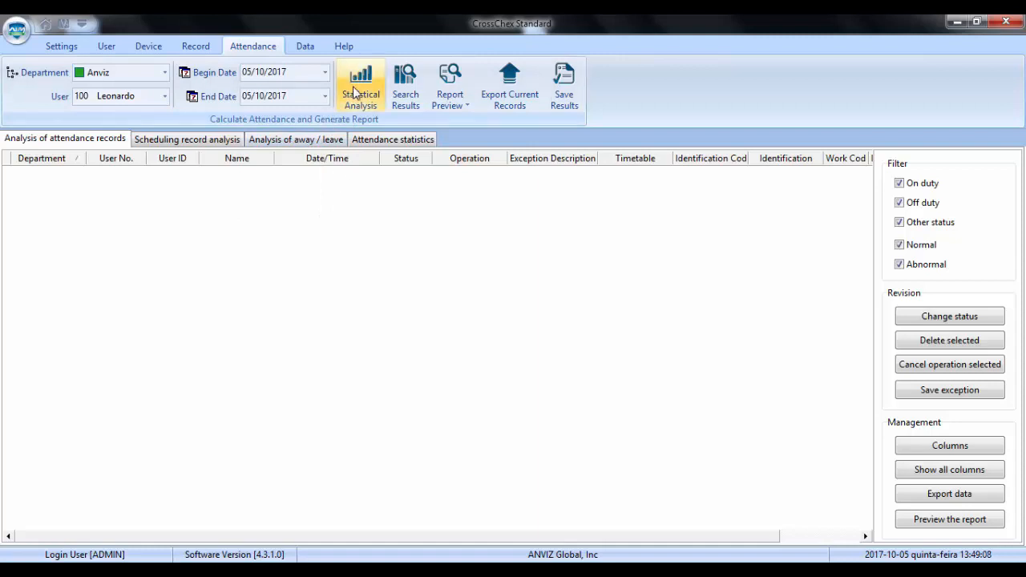
Step: Run Statistical Analysis so Leonardo's four punches show Overtime with Wrong state exceptions
click(359, 87)
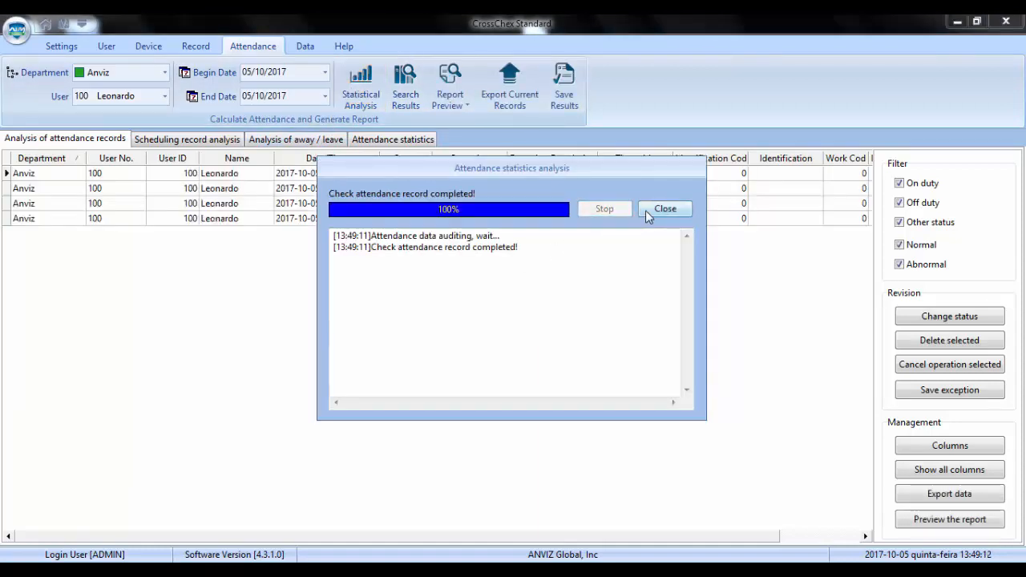
click(663, 208)
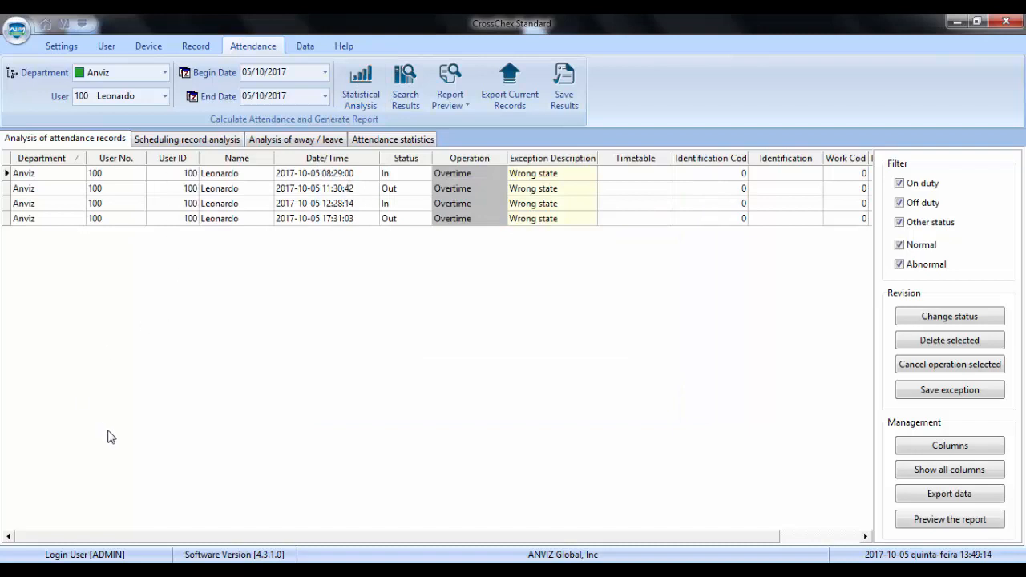
mouse_move(481, 261)
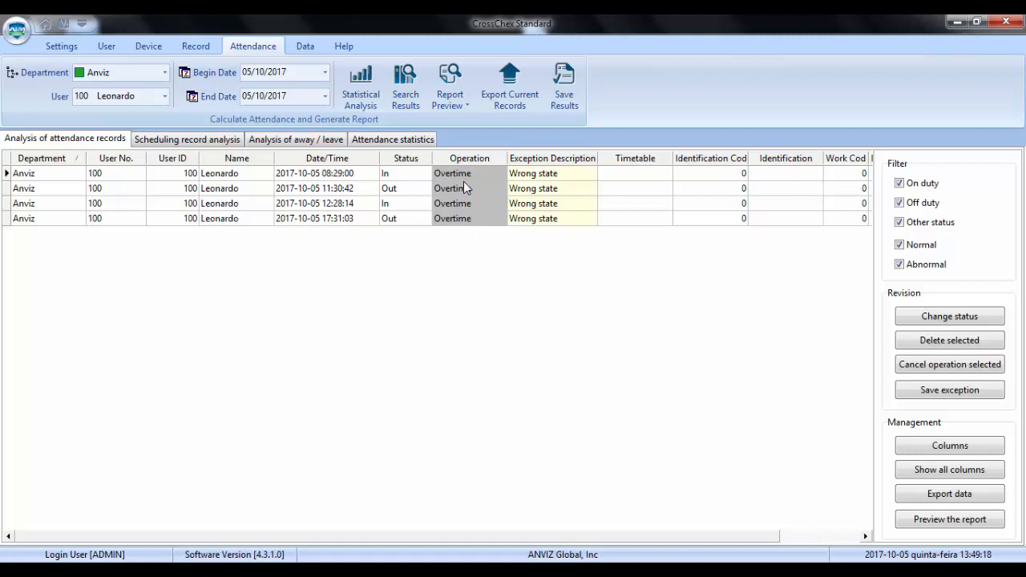
mouse_move(466, 231)
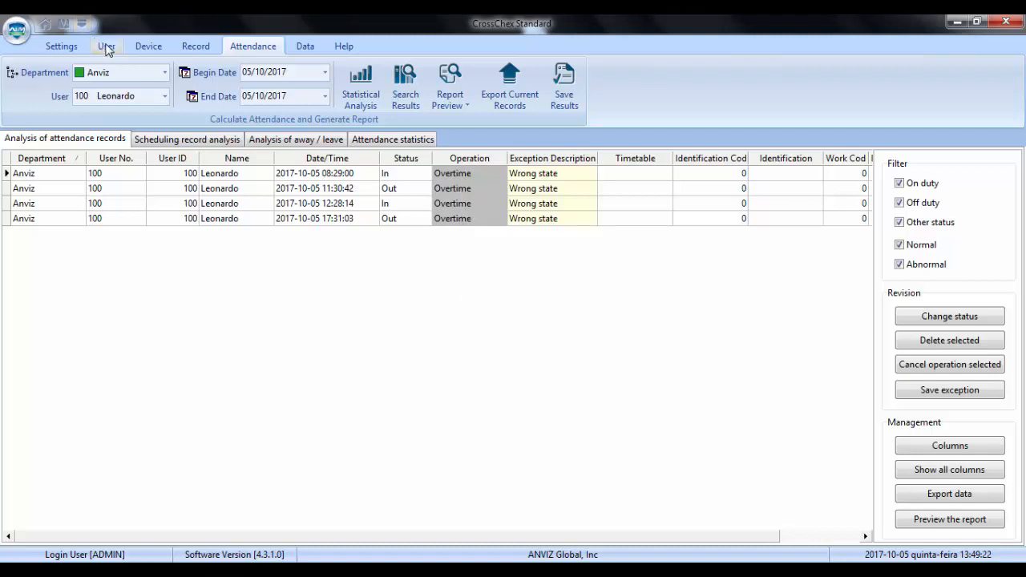
Step: Inspect Leonardo's user info and scheduling options, then close back to the user list
click(106, 45)
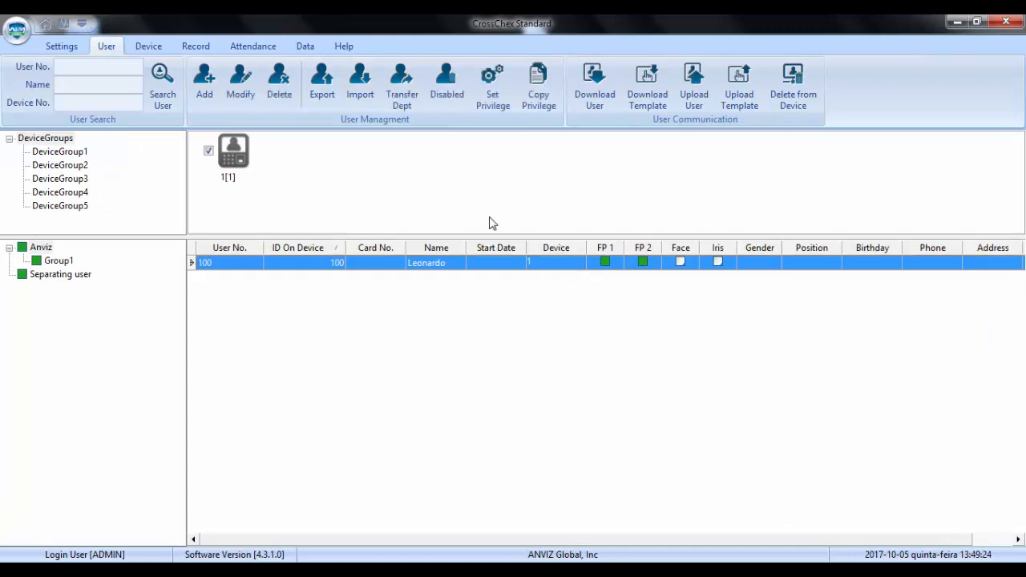
click(240, 84)
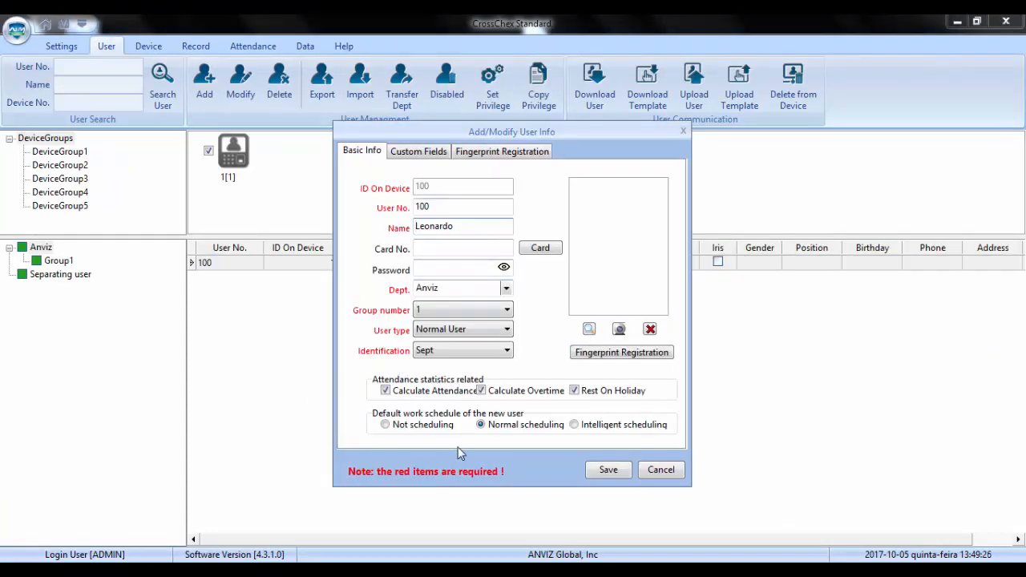
mouse_move(404, 430)
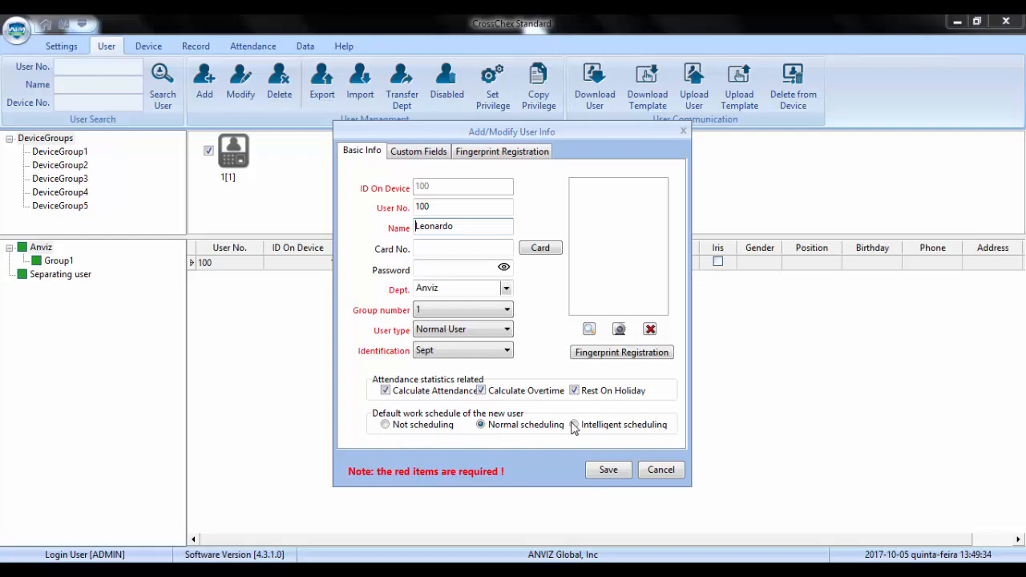
mouse_move(562, 449)
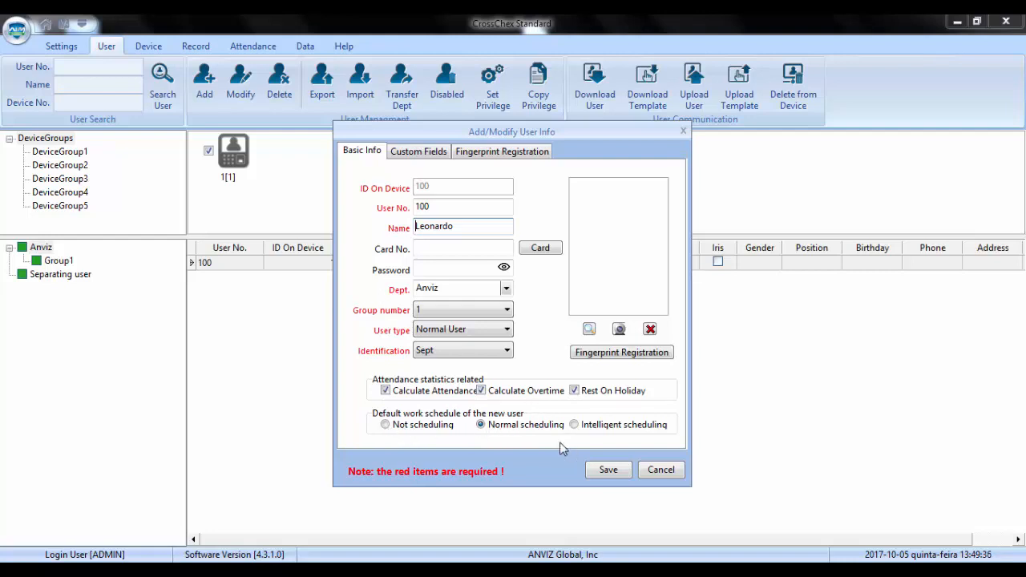
mouse_move(808, 410)
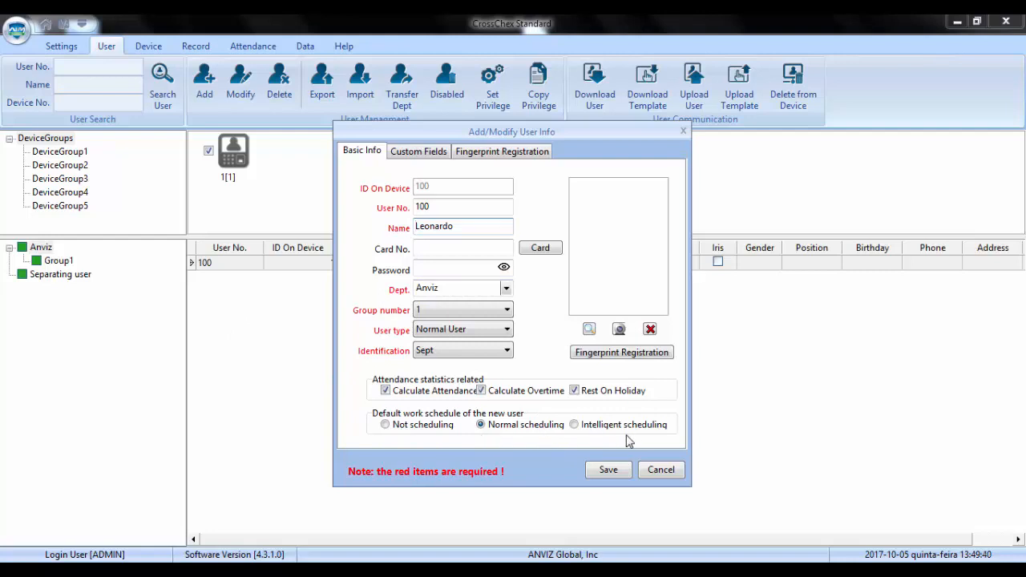
mouse_move(356, 348)
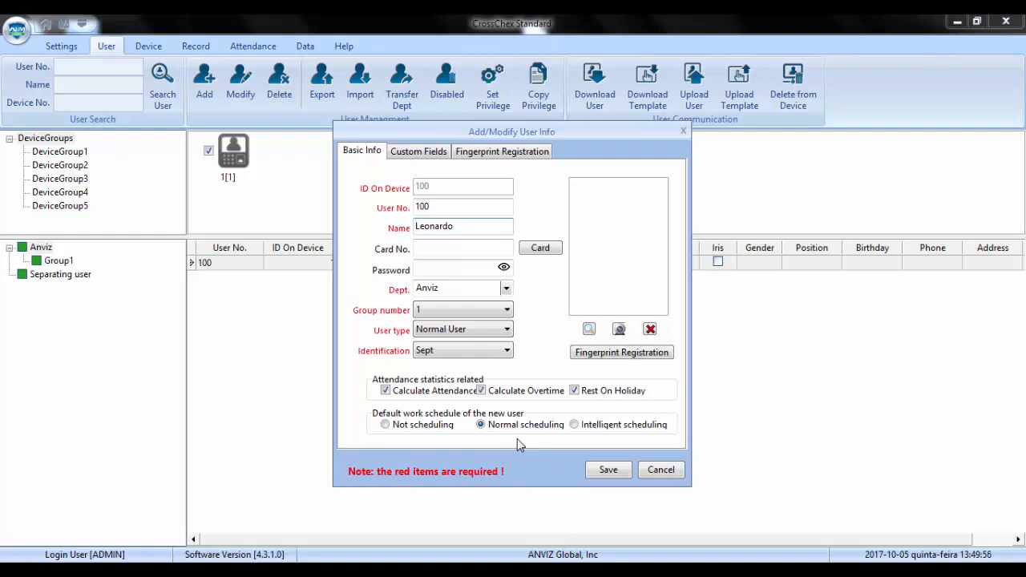
click(607, 470)
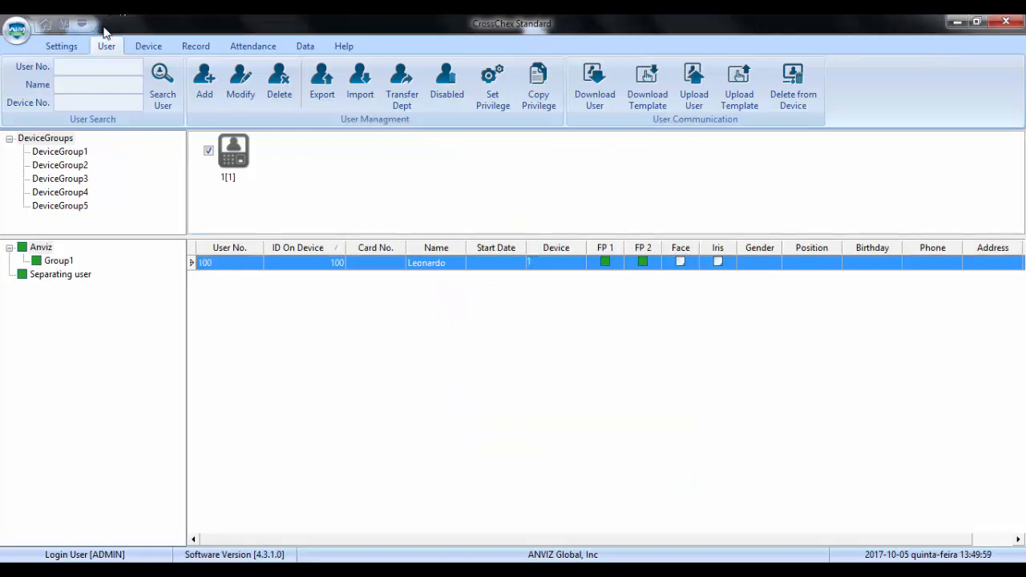
Step: In User Scheduling save Leonardo as Not scheduled and return to the attendance analysis
click(61, 45)
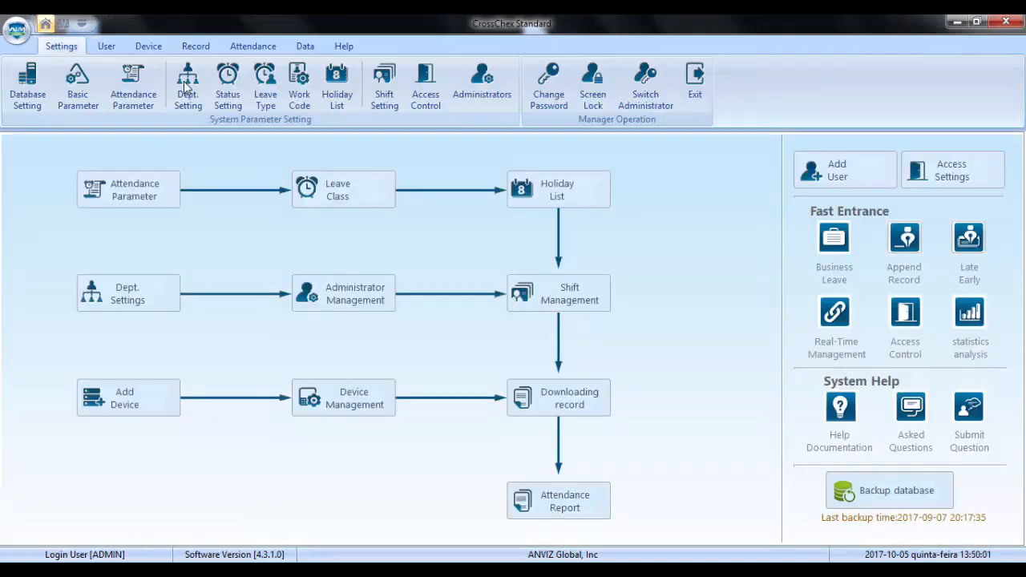
click(385, 87)
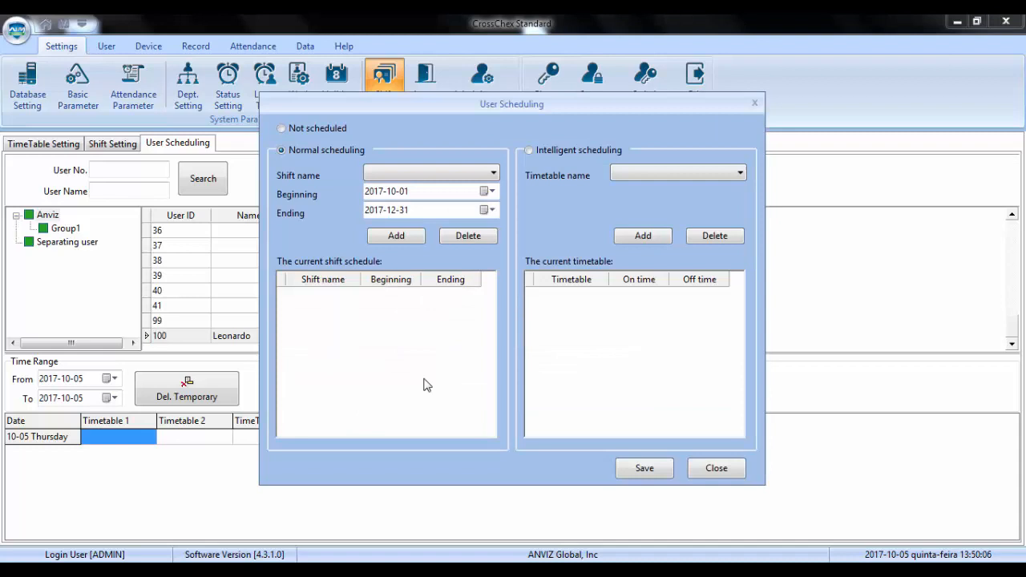
click(282, 128)
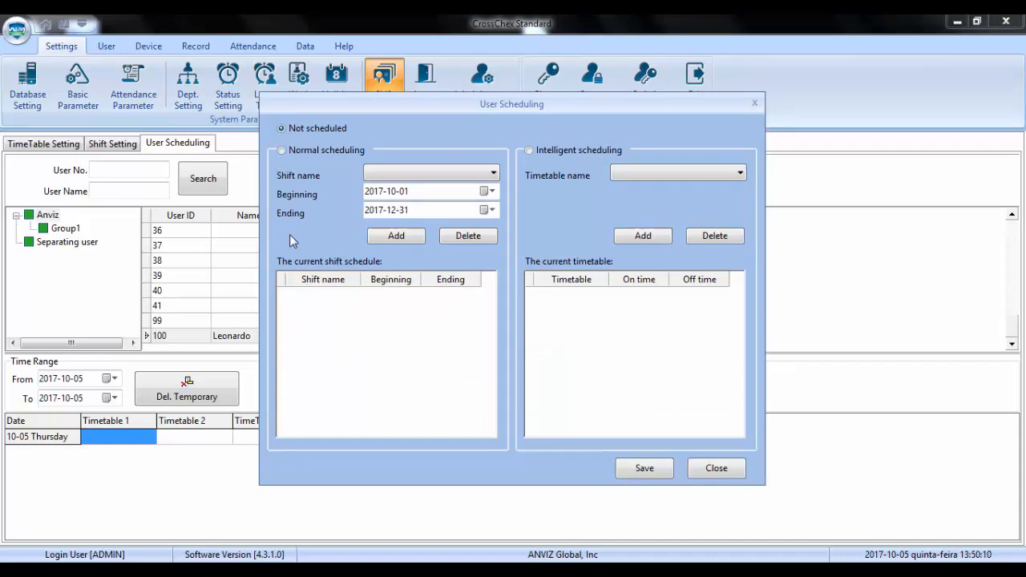
click(644, 468)
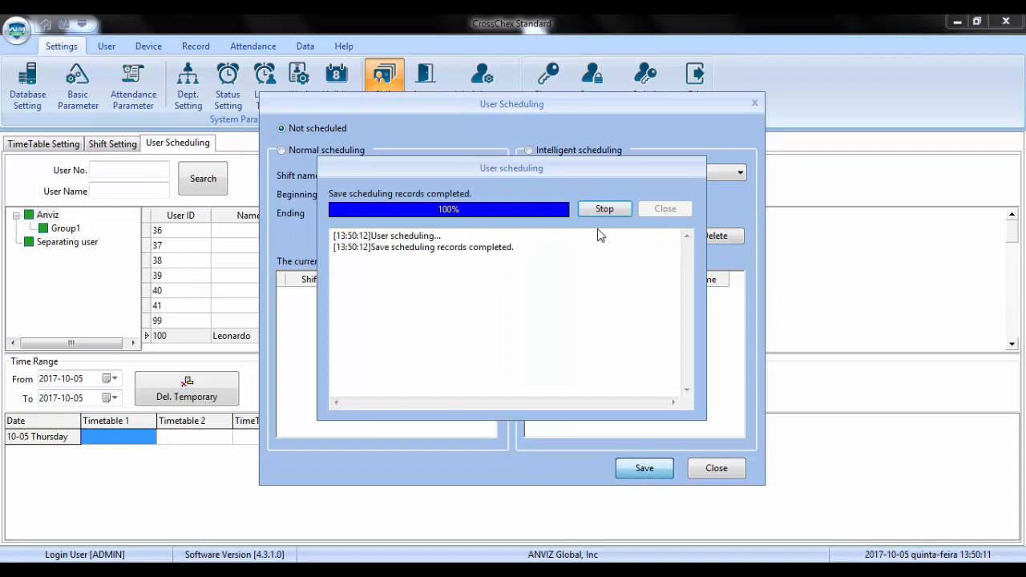
click(664, 208)
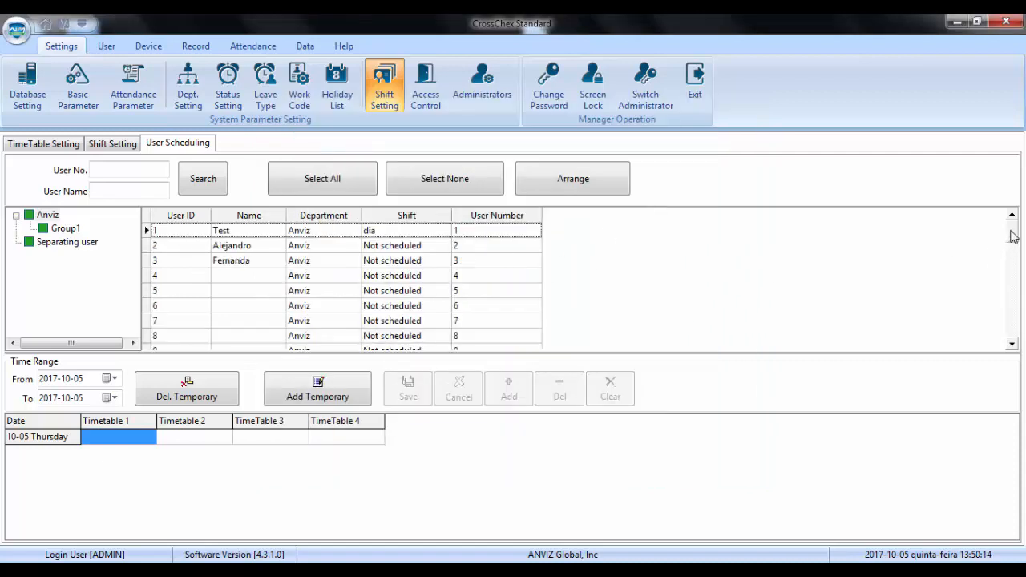
scroll(down, 3)
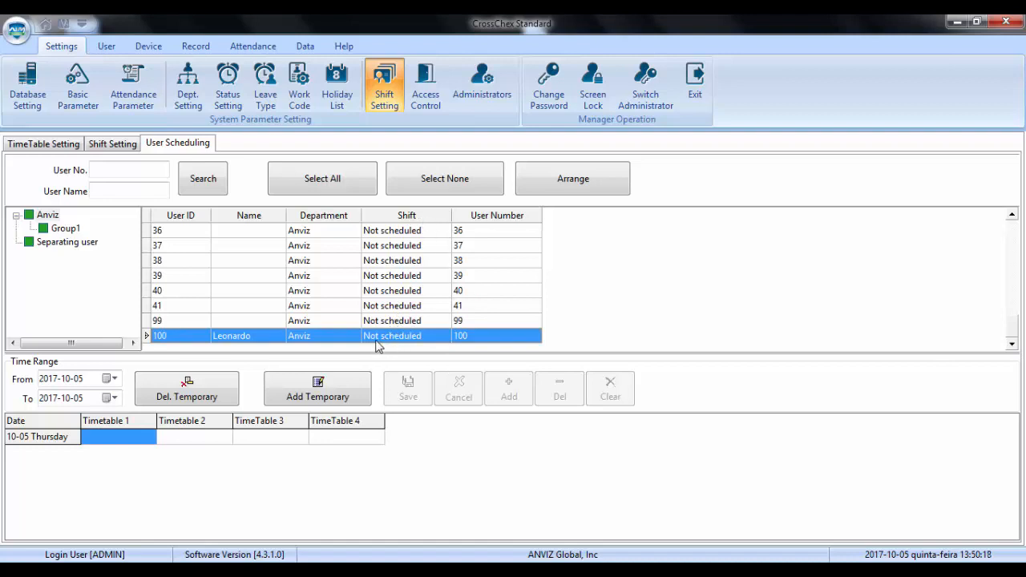
mouse_move(487, 61)
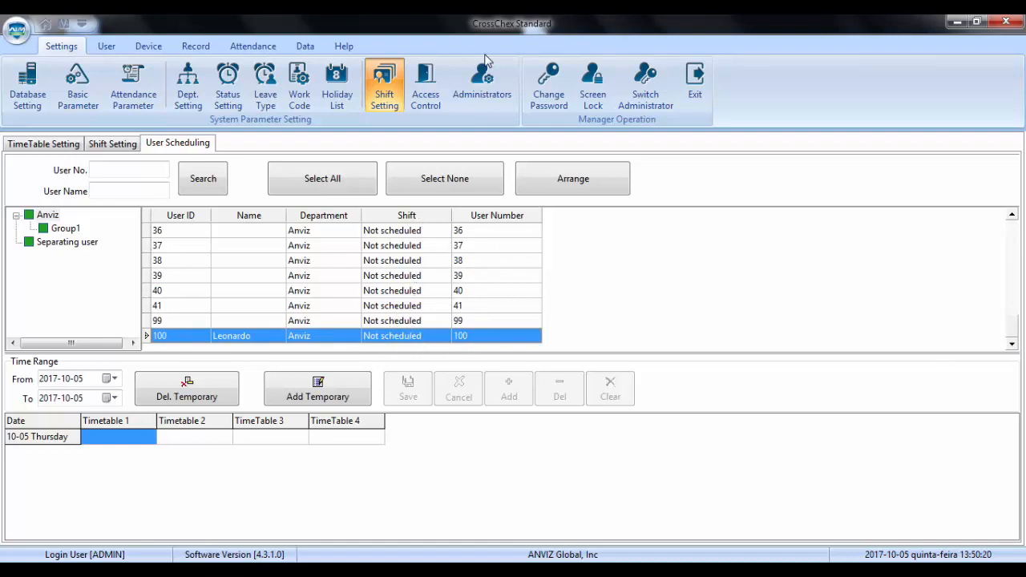
click(254, 44)
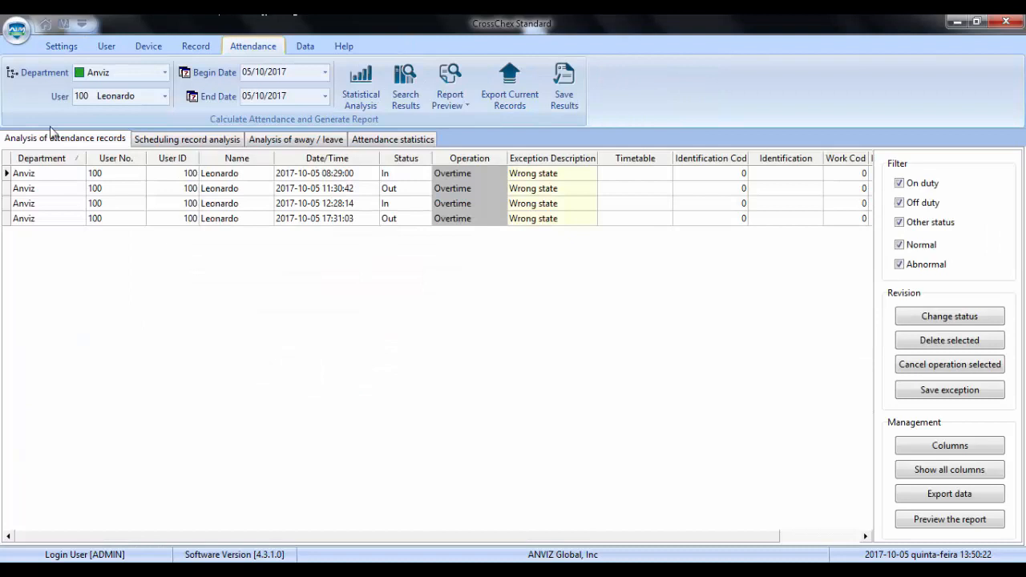
Step: Re-run Statistical Analysis so the four punches become Normal, shown in scheduling record analysis
click(359, 87)
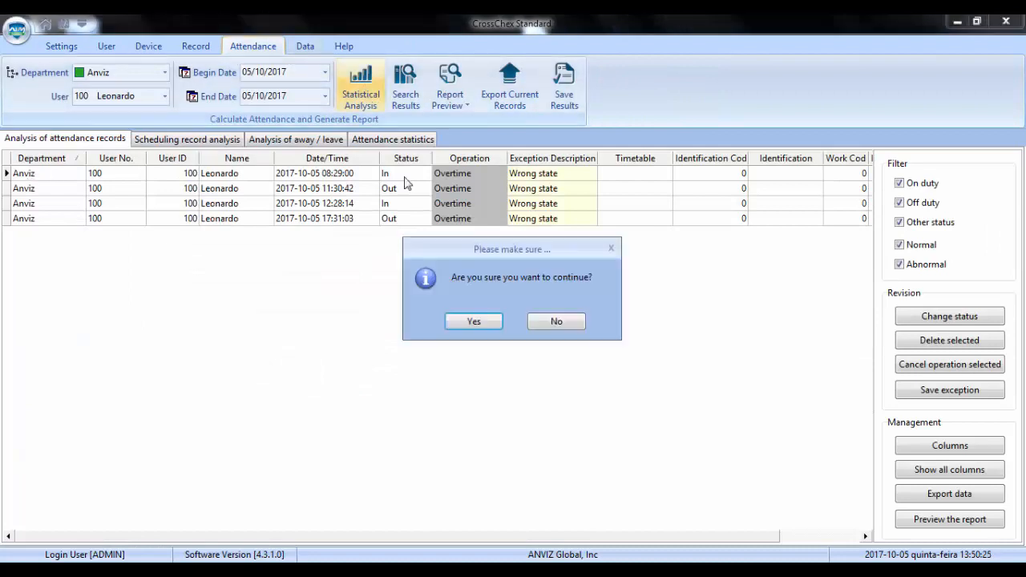
click(472, 321)
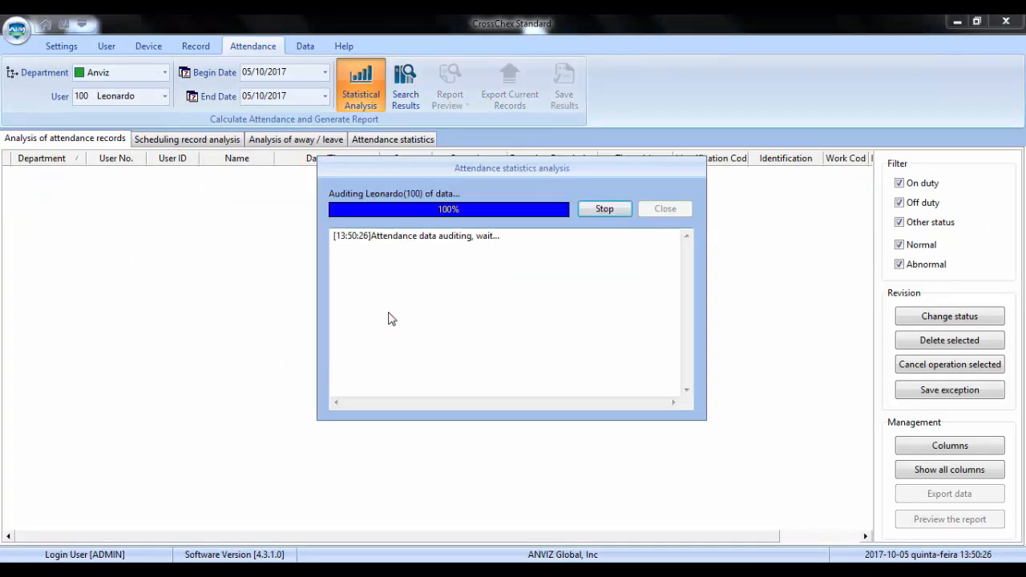
click(663, 208)
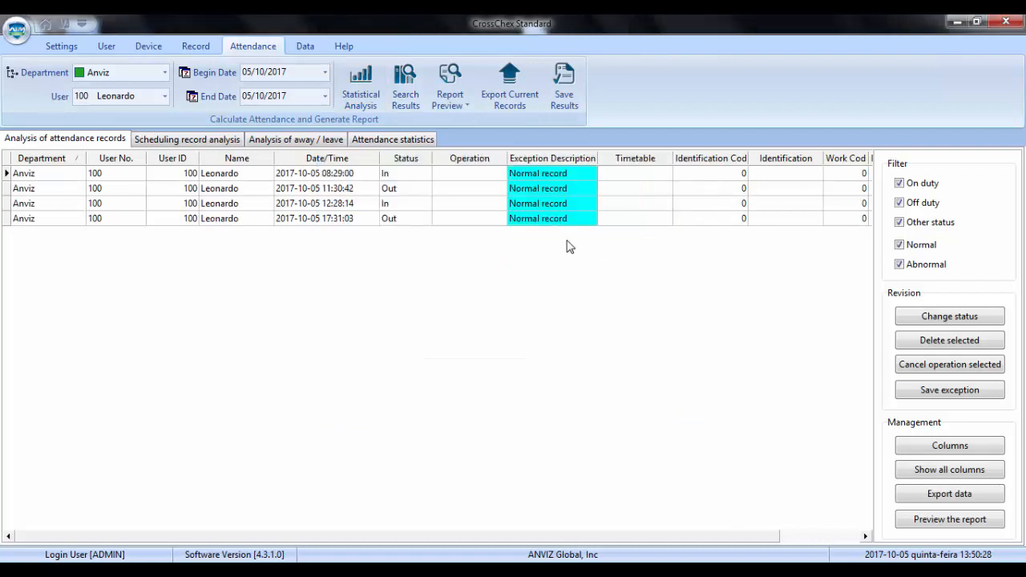
mouse_move(539, 312)
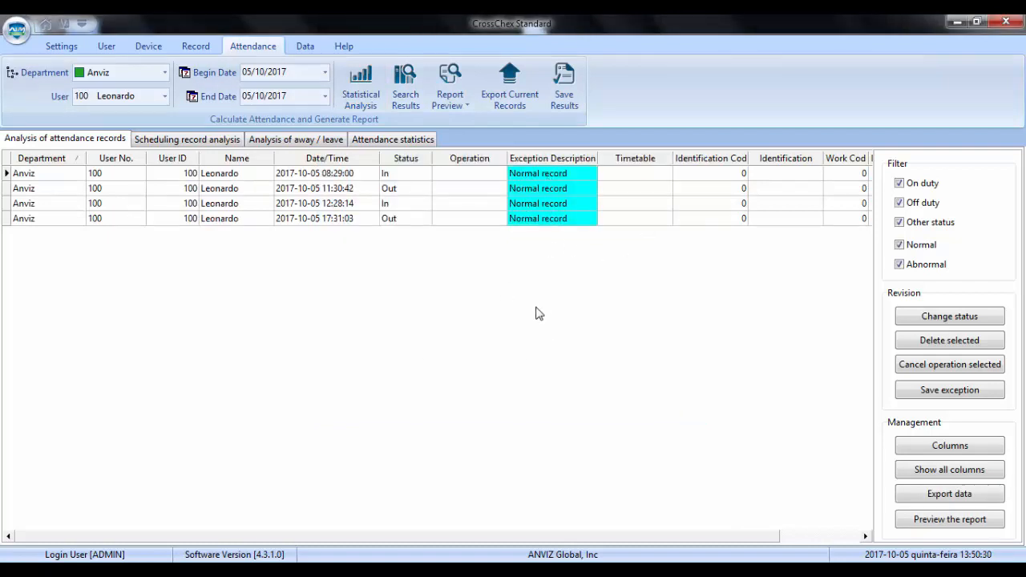
mouse_move(391, 234)
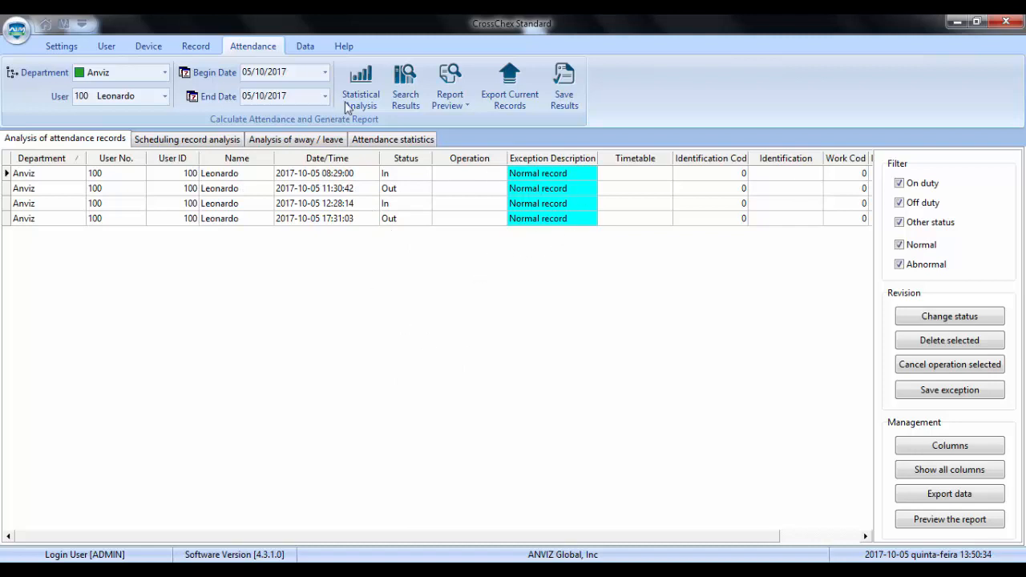
click(186, 138)
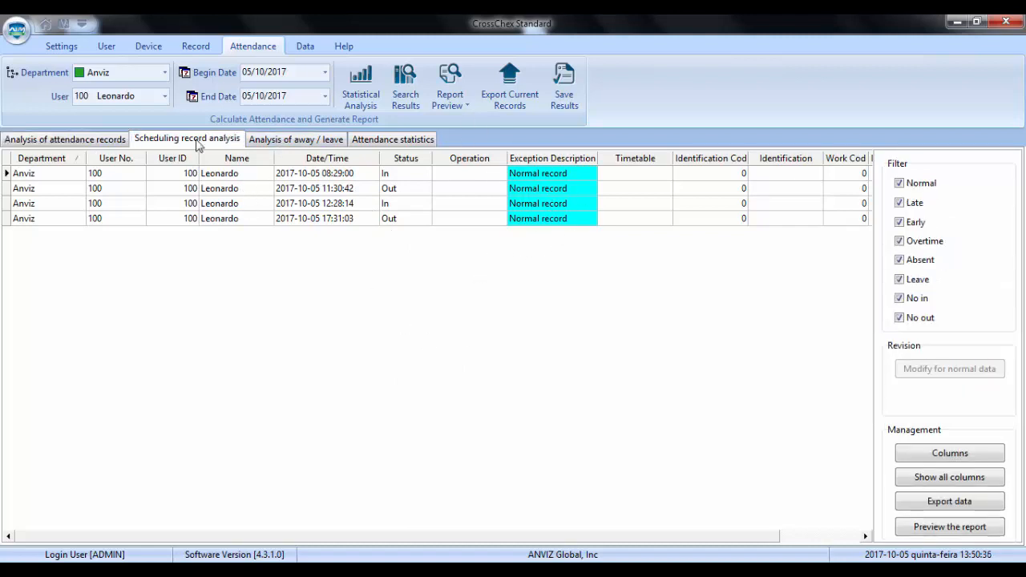
Step: Review Leonardo's morning and afternoon Not scheduled spans in the away/leave analysis, then show his attendance statistics
click(295, 138)
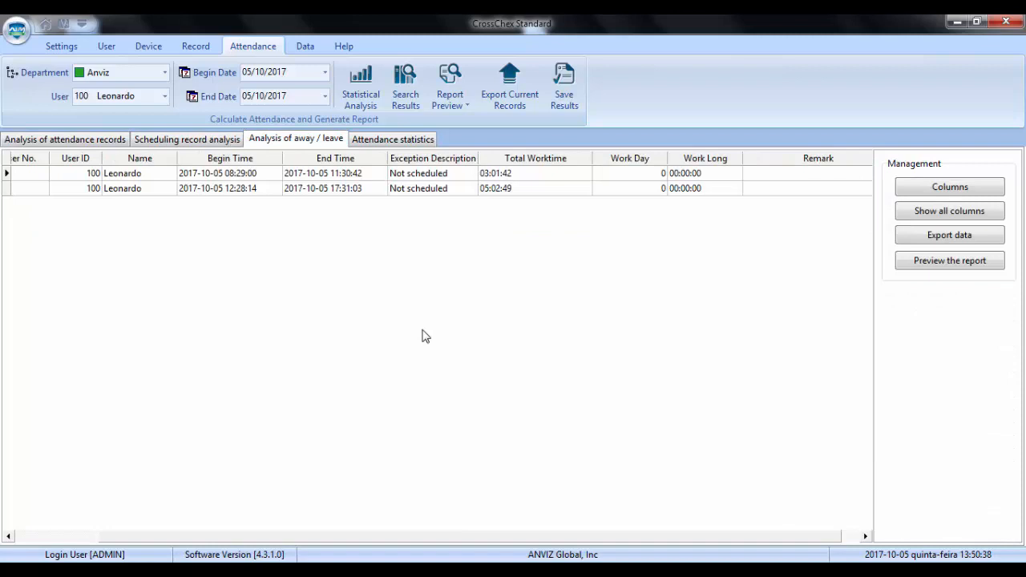
mouse_move(290, 154)
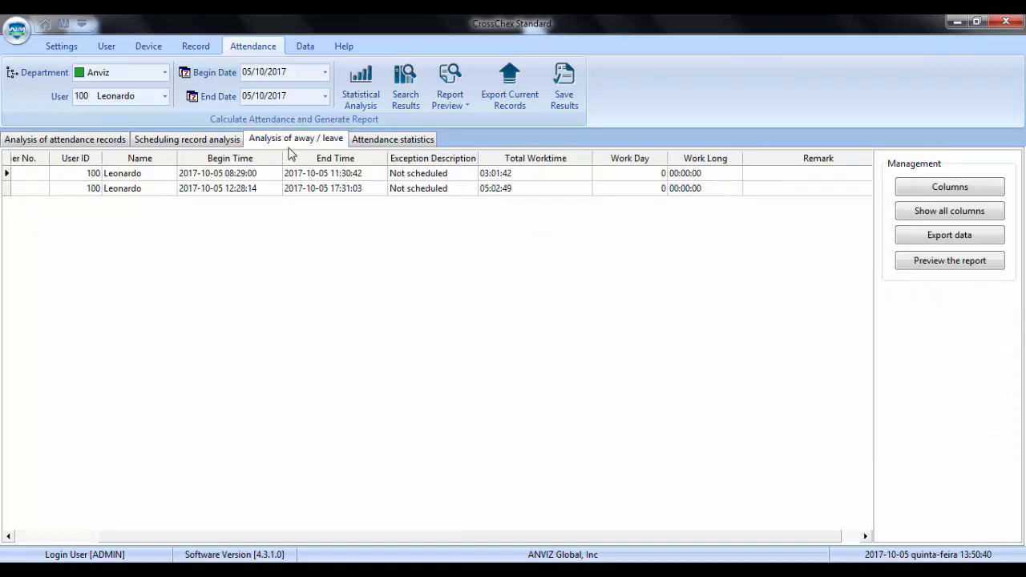
mouse_move(497, 298)
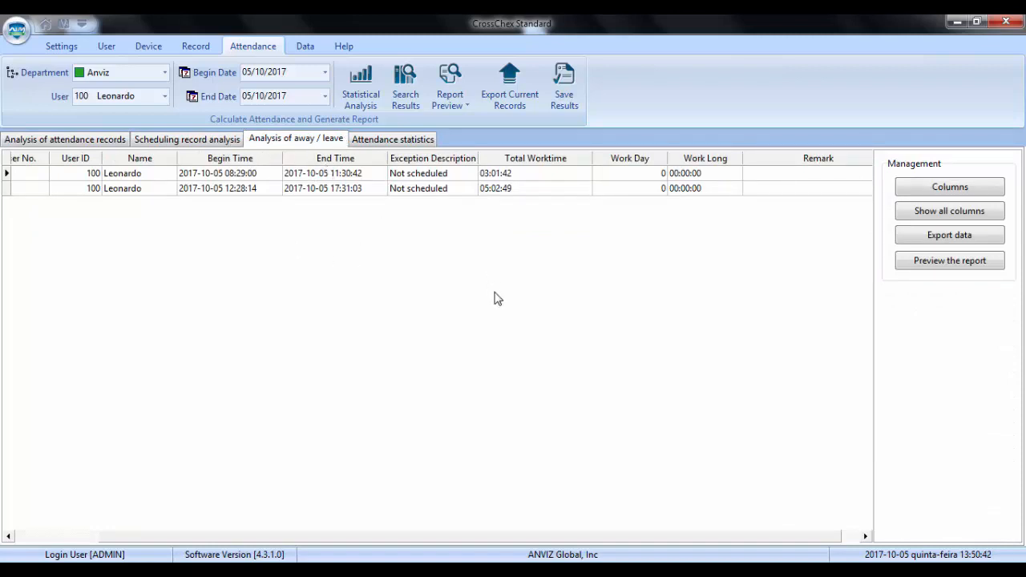
mouse_move(402, 186)
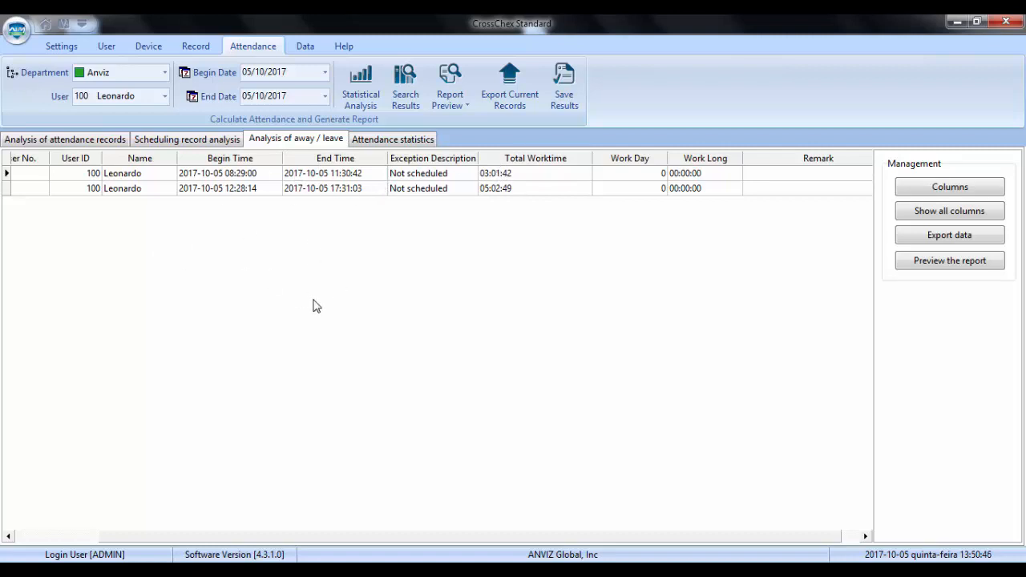
mouse_move(250, 186)
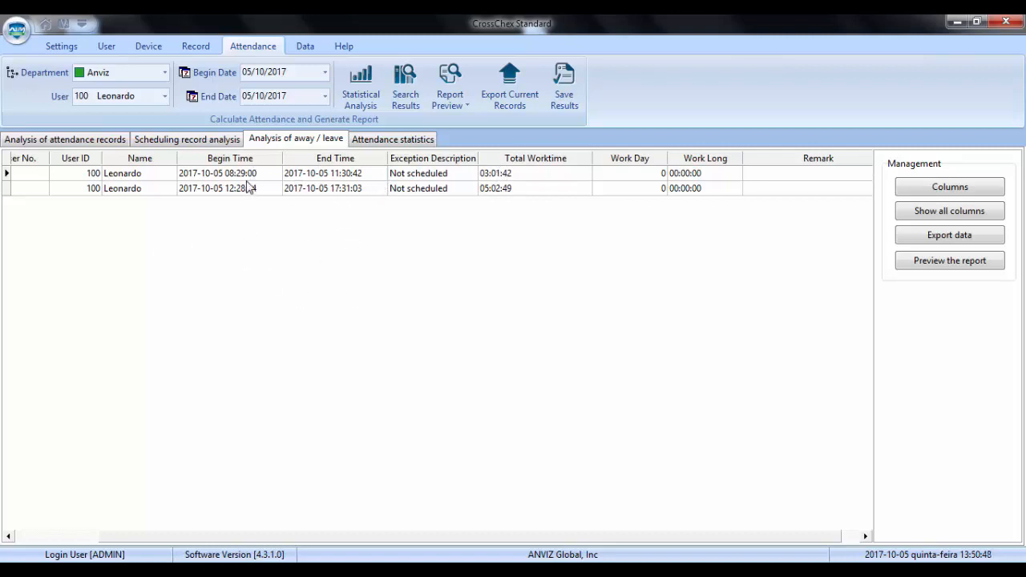
click(216, 173)
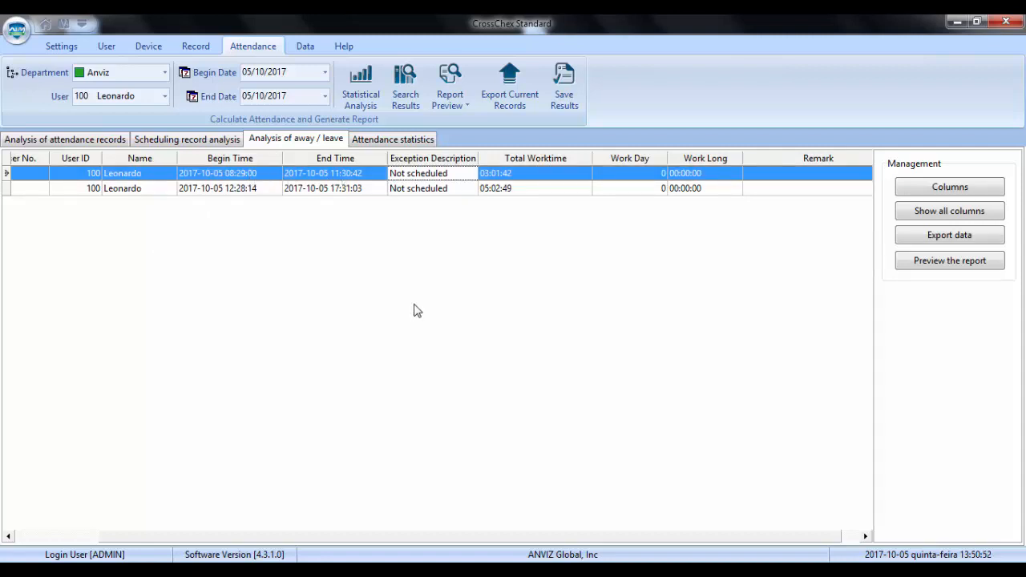
click(497, 188)
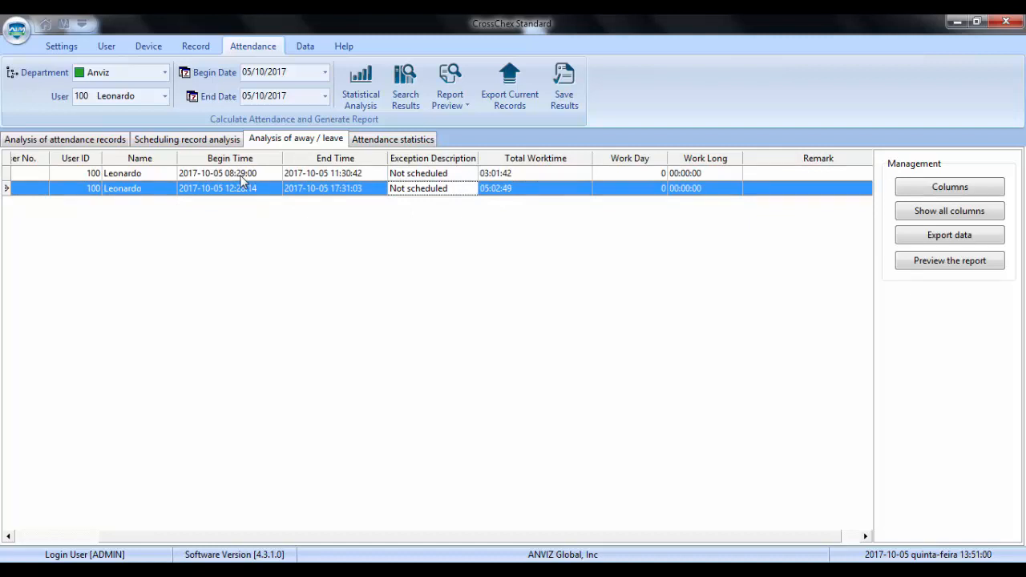
mouse_move(494, 177)
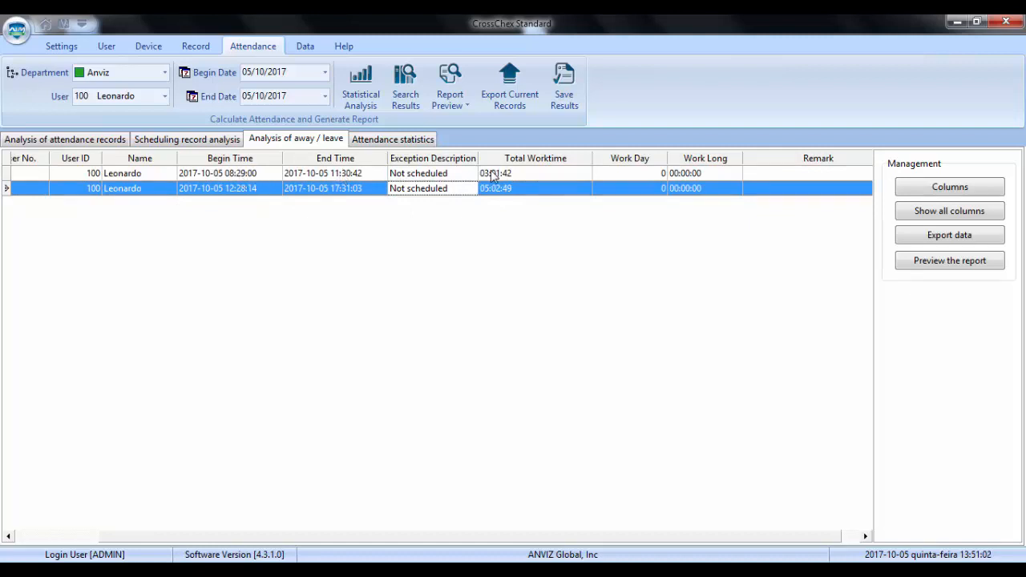
mouse_move(497, 180)
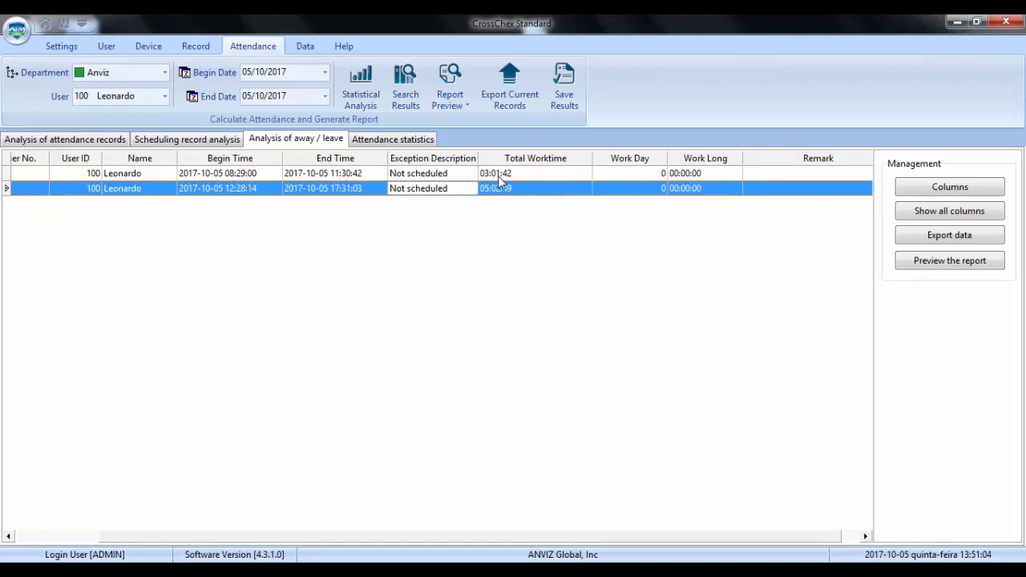
click(230, 173)
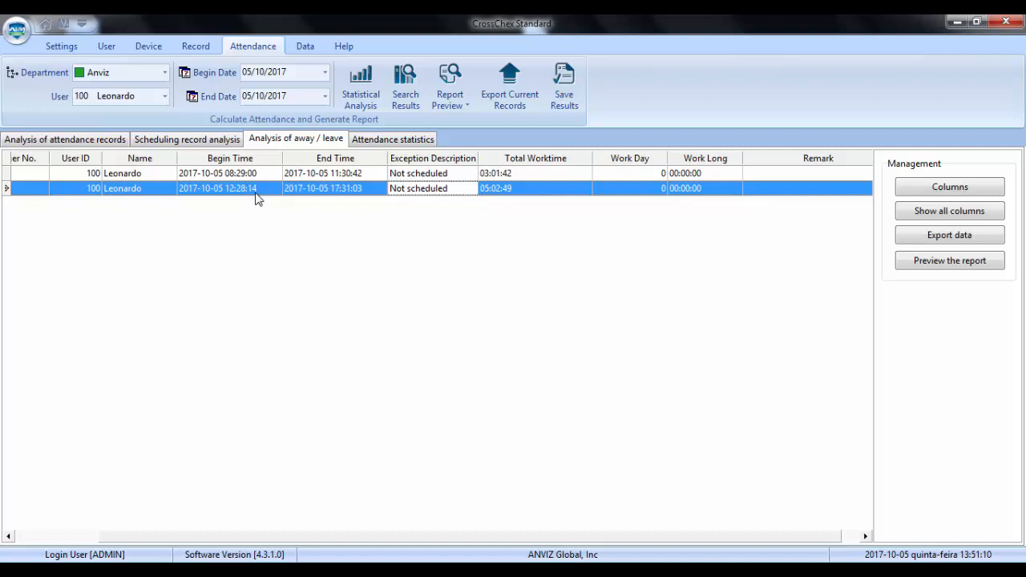
mouse_move(369, 206)
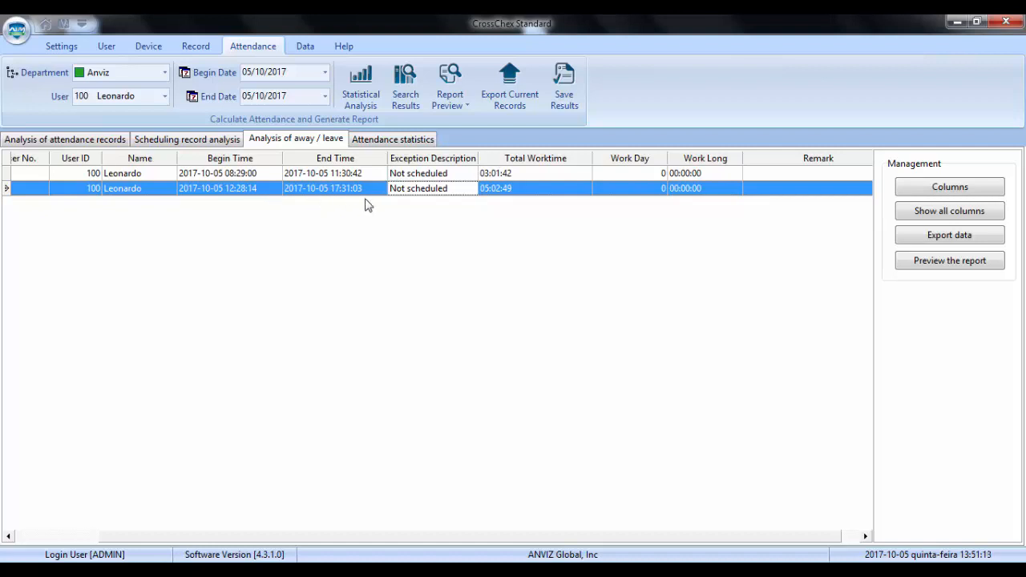
mouse_move(513, 215)
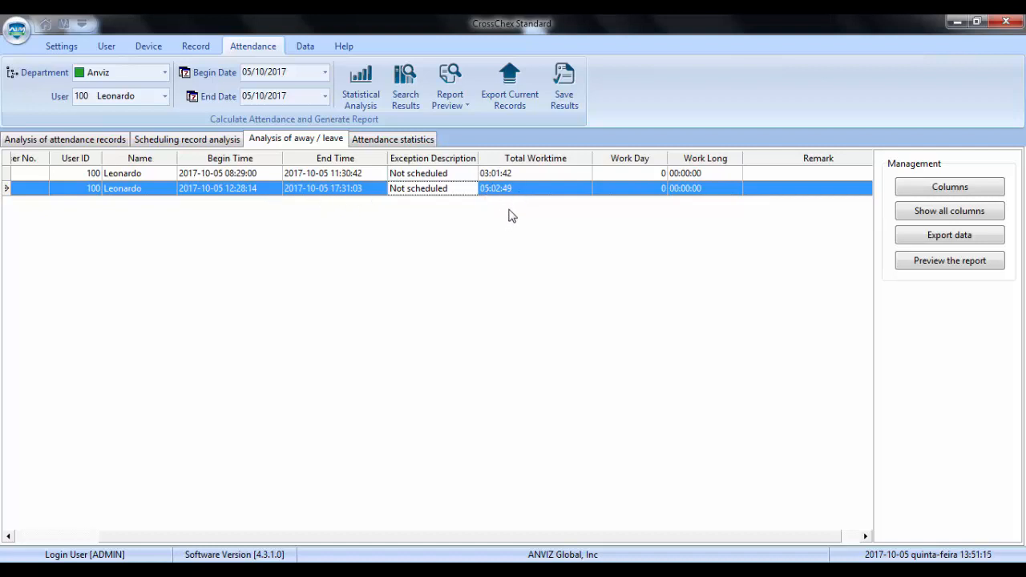
mouse_move(343, 224)
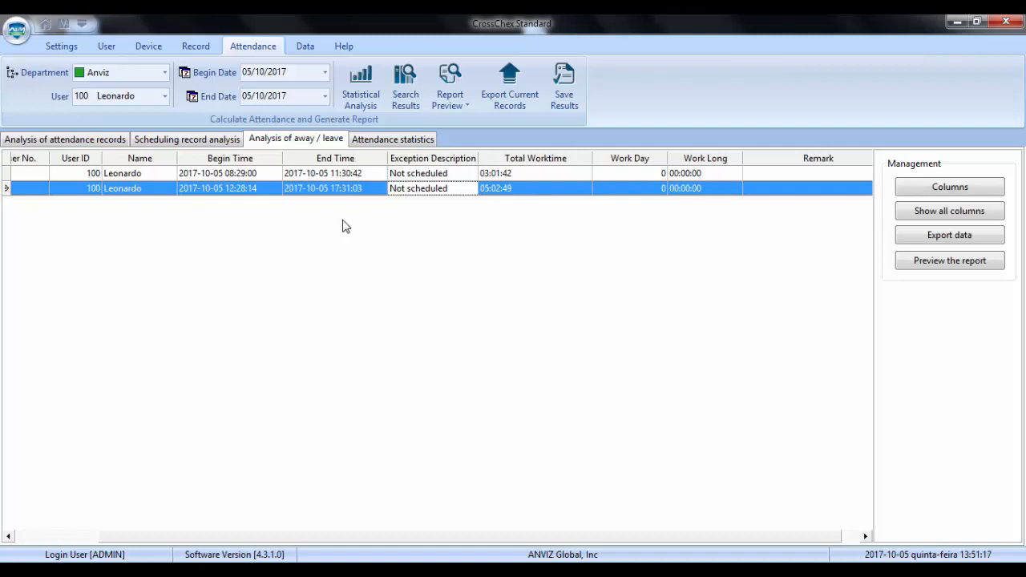
mouse_move(516, 178)
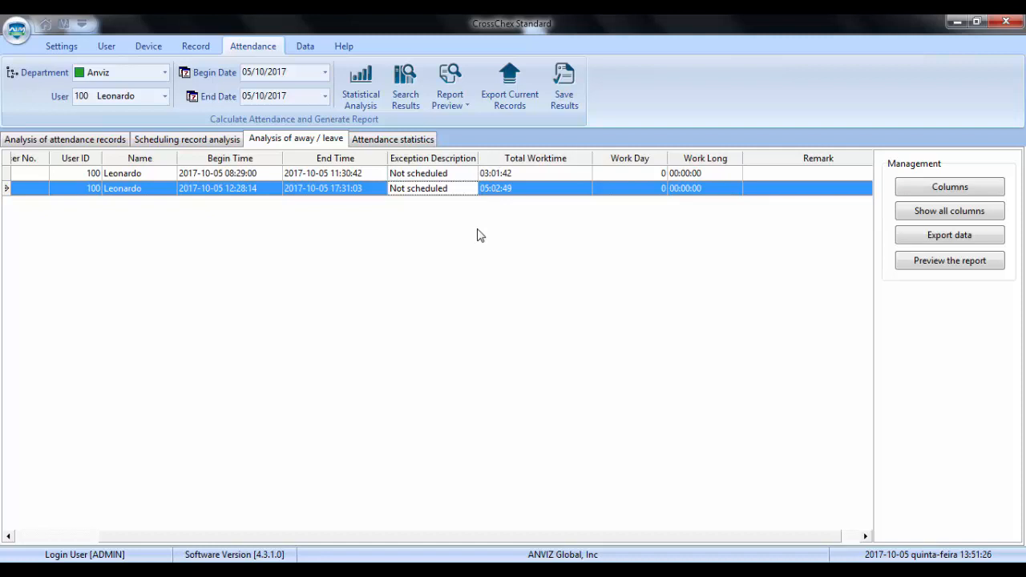
mouse_move(493, 269)
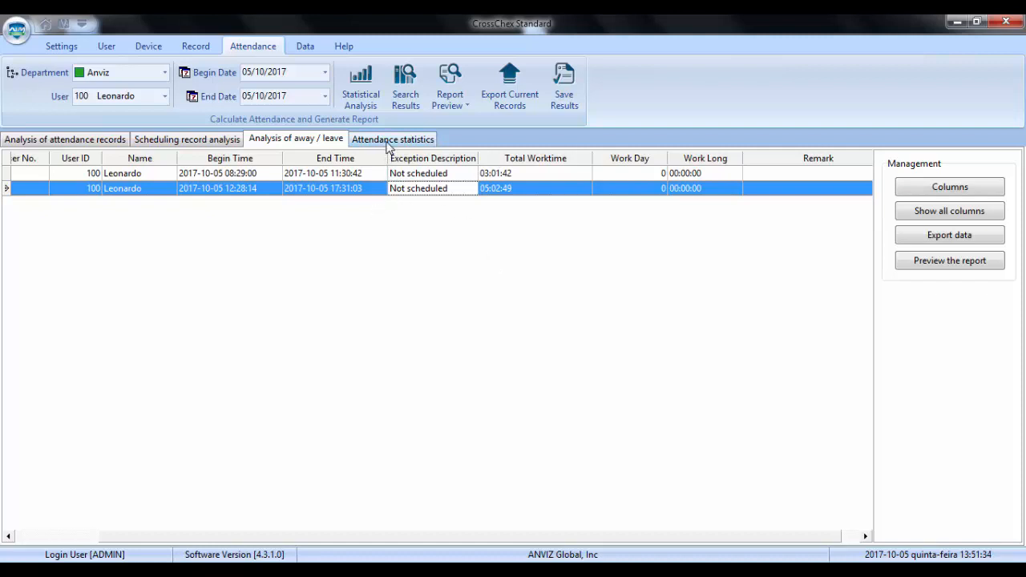
click(393, 138)
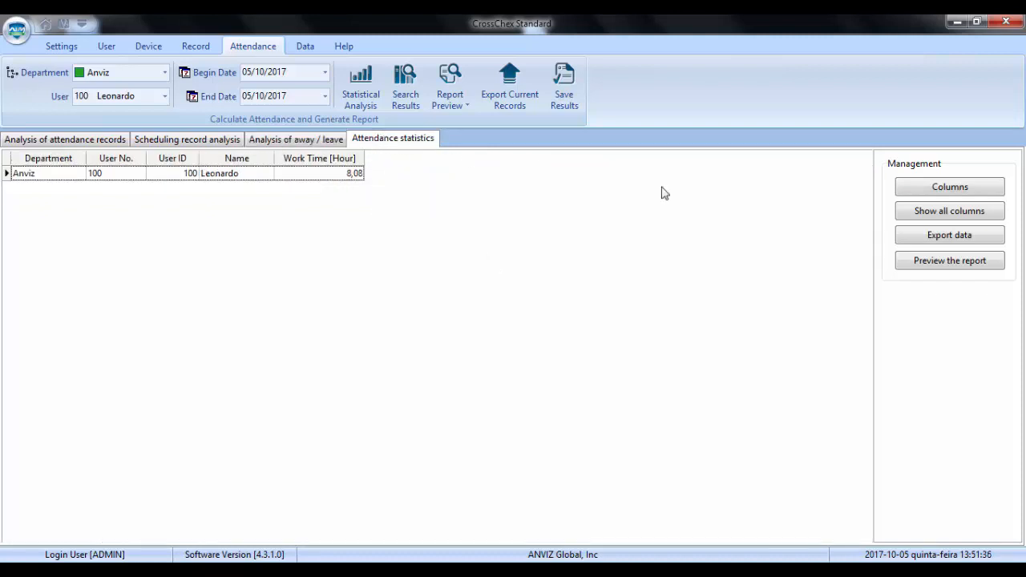
Step: Rerun the attendance statistical analysis and show every column, with Normal, Late, Absent and Overtime at 0
click(949, 212)
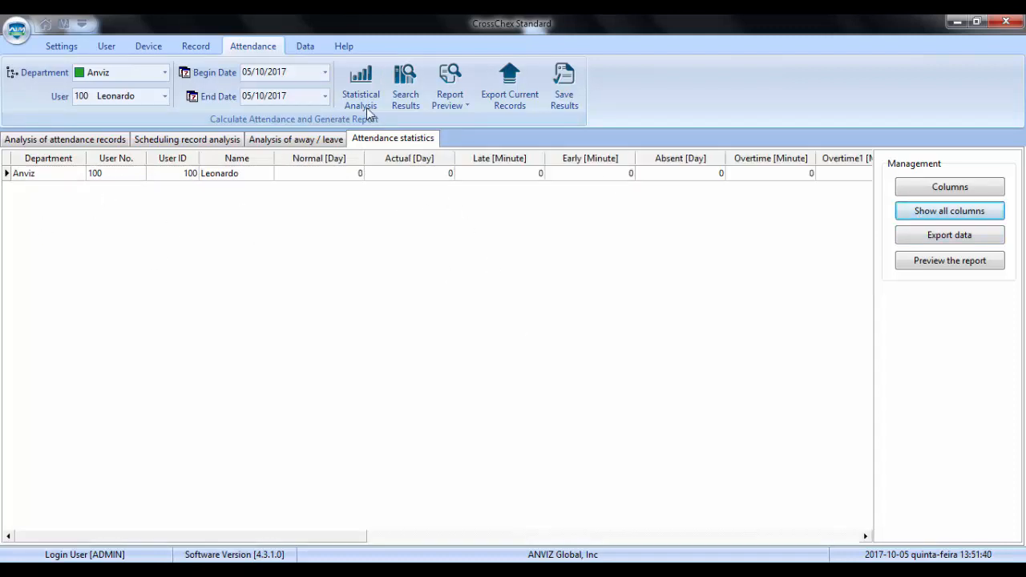
click(360, 87)
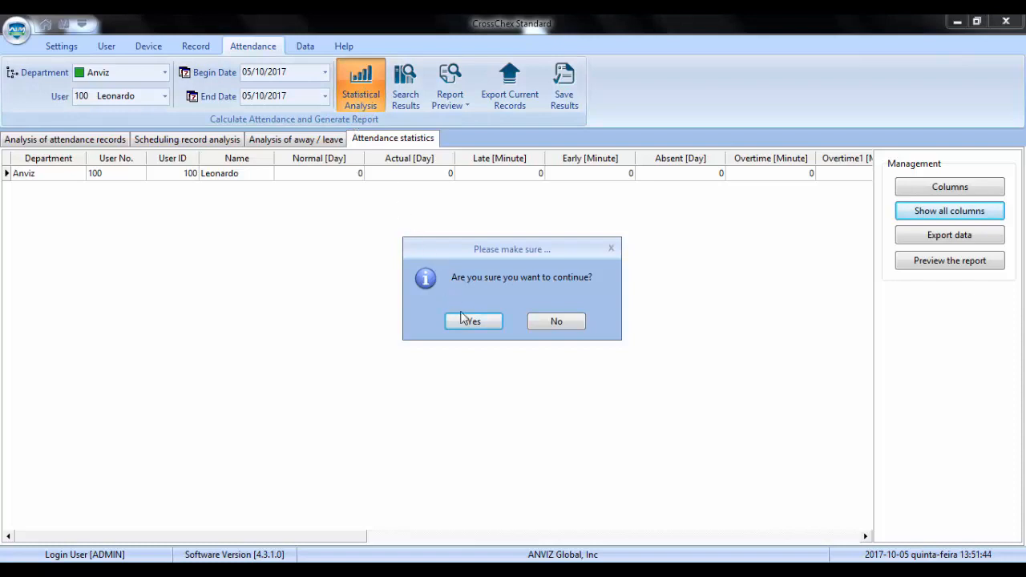
click(473, 320)
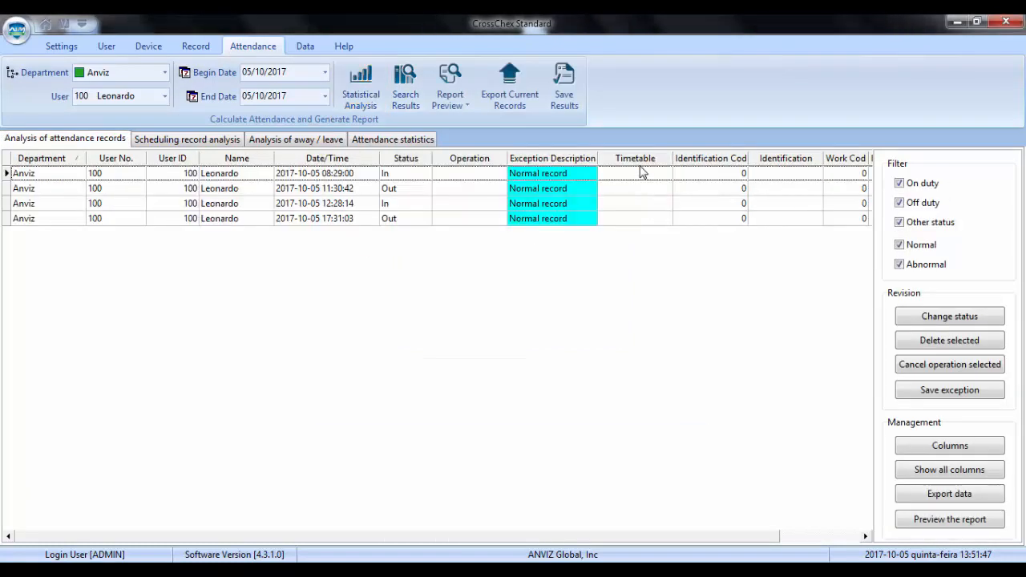
click(391, 138)
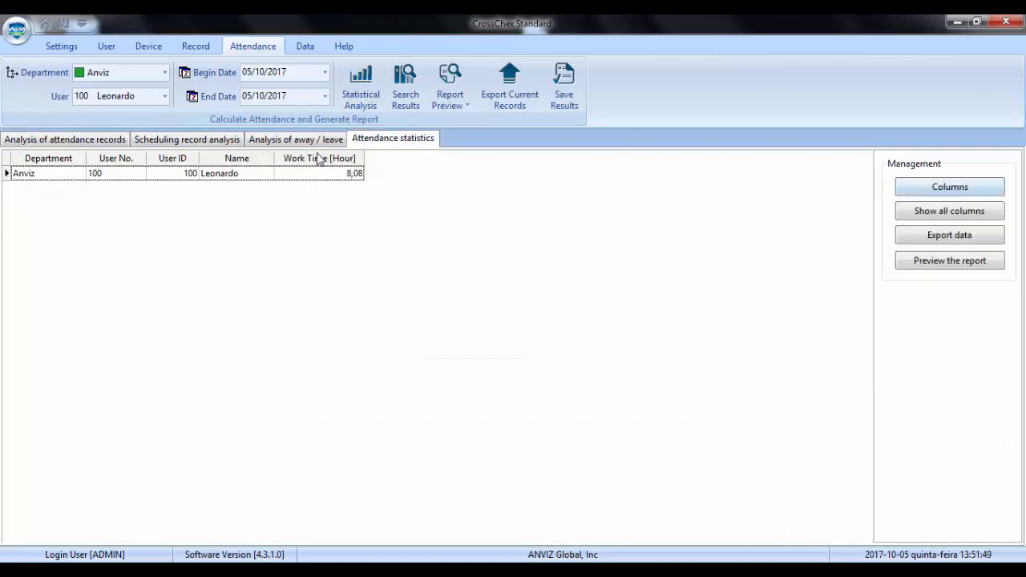
click(949, 212)
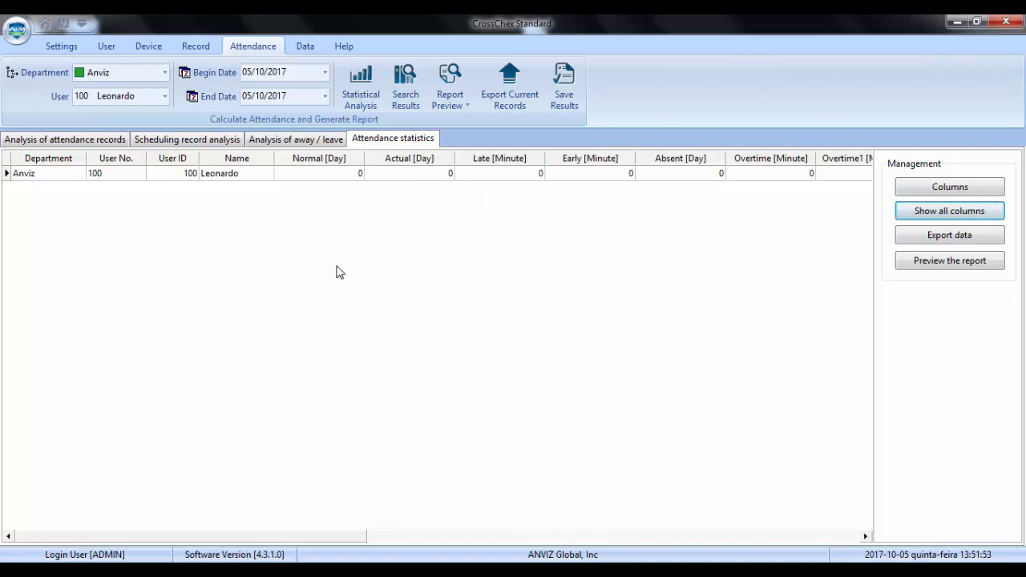
mouse_move(512, 343)
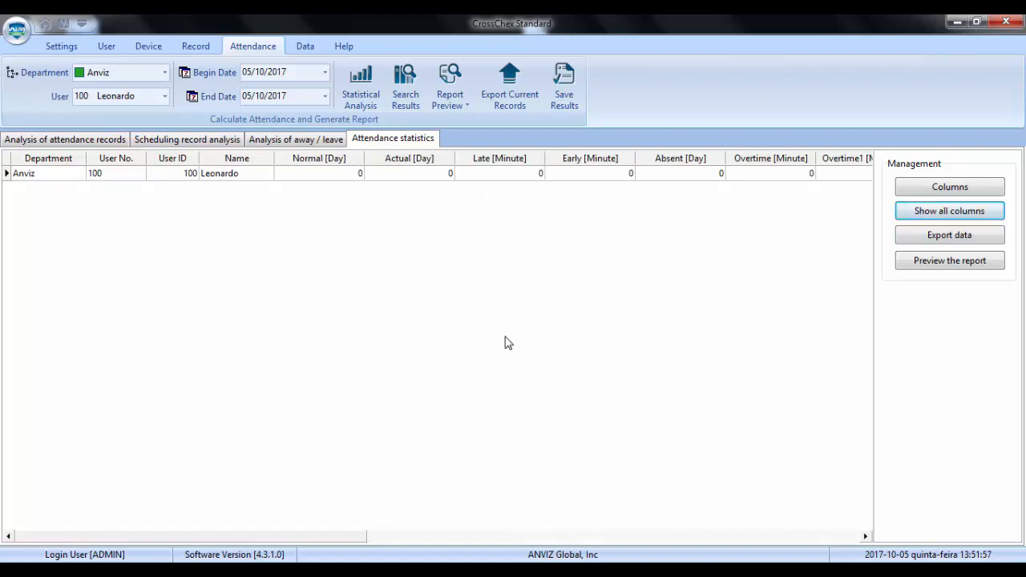
mouse_move(134, 248)
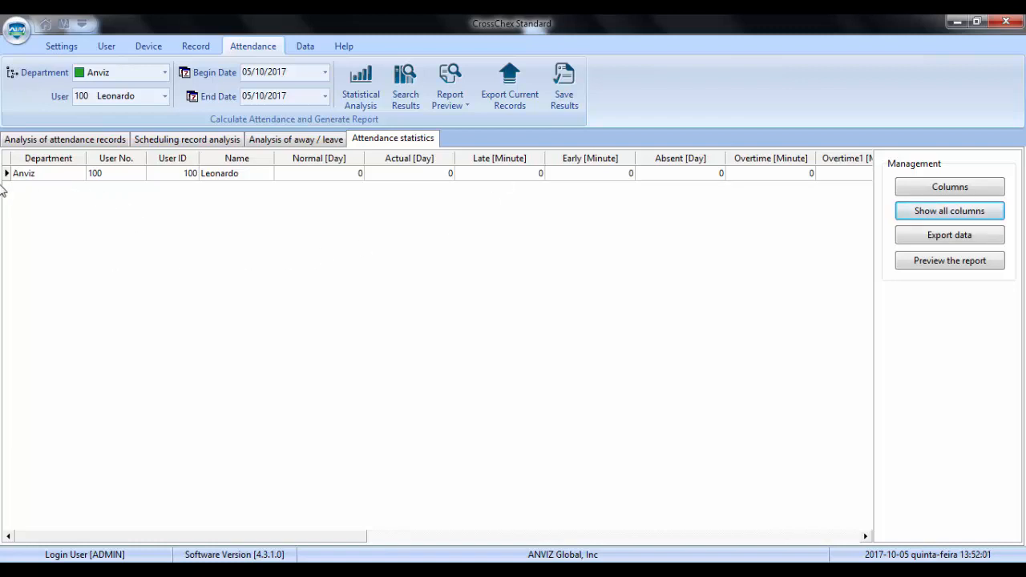
mouse_move(383, 151)
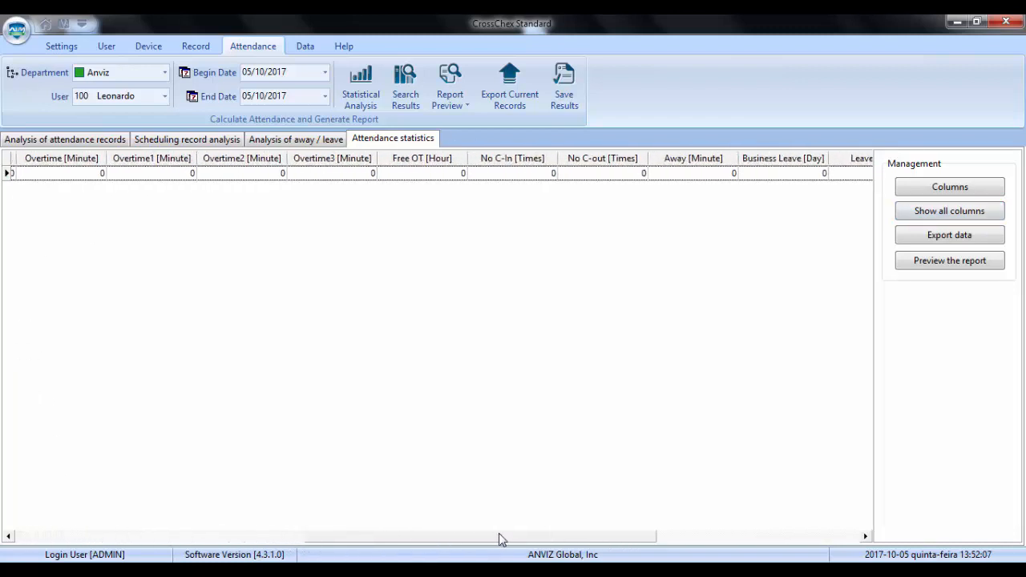
Step: Reveal Leonardo's Work Time and Actual Time of 8,08 hours and select his row
scroll(right, 3)
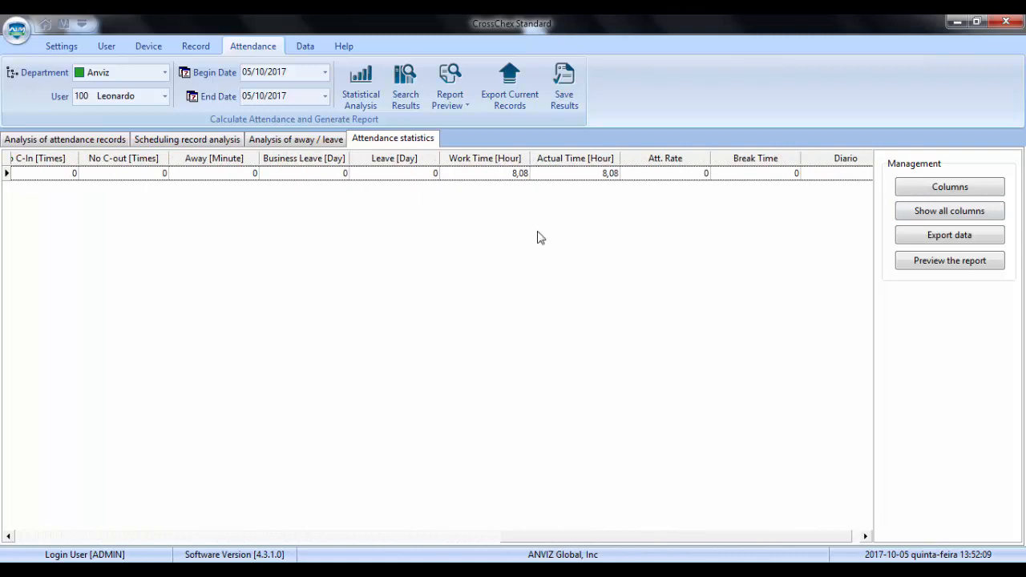
click(477, 159)
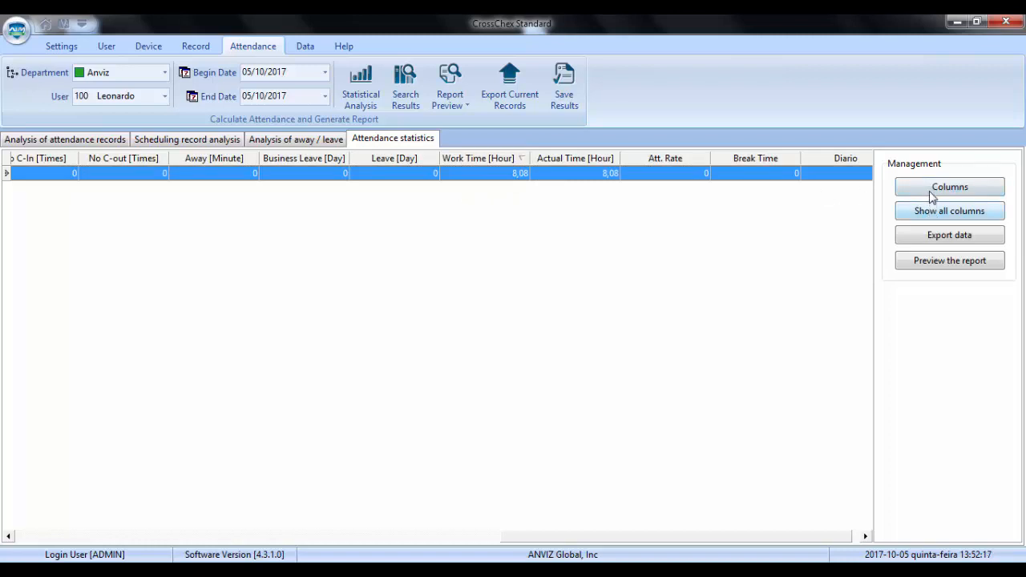
Step: Hide the Normal, leave-day, Break Time and Diario columns, keeping Department, User No., User ID, Name and Work Time
click(949, 186)
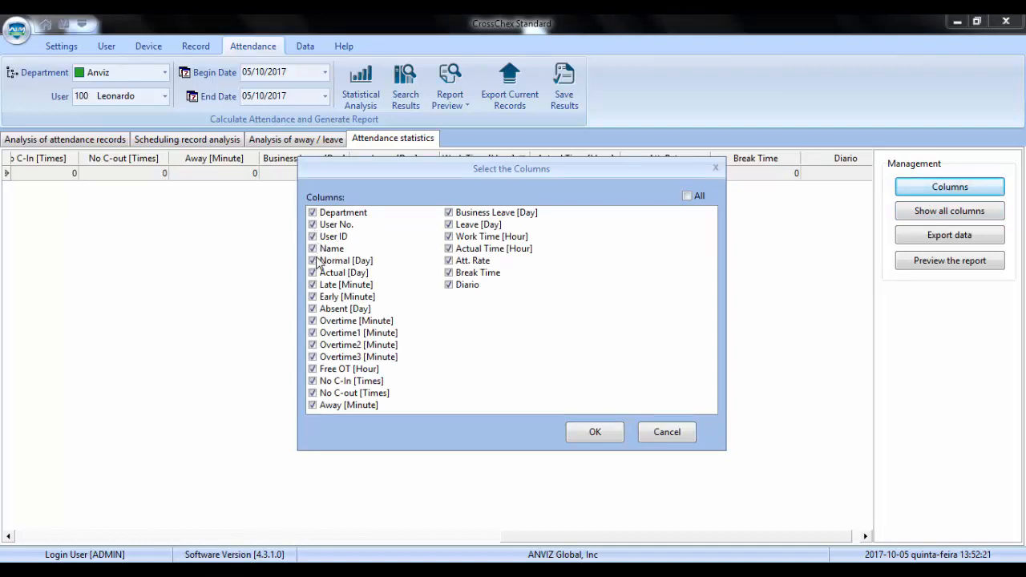
click(313, 260)
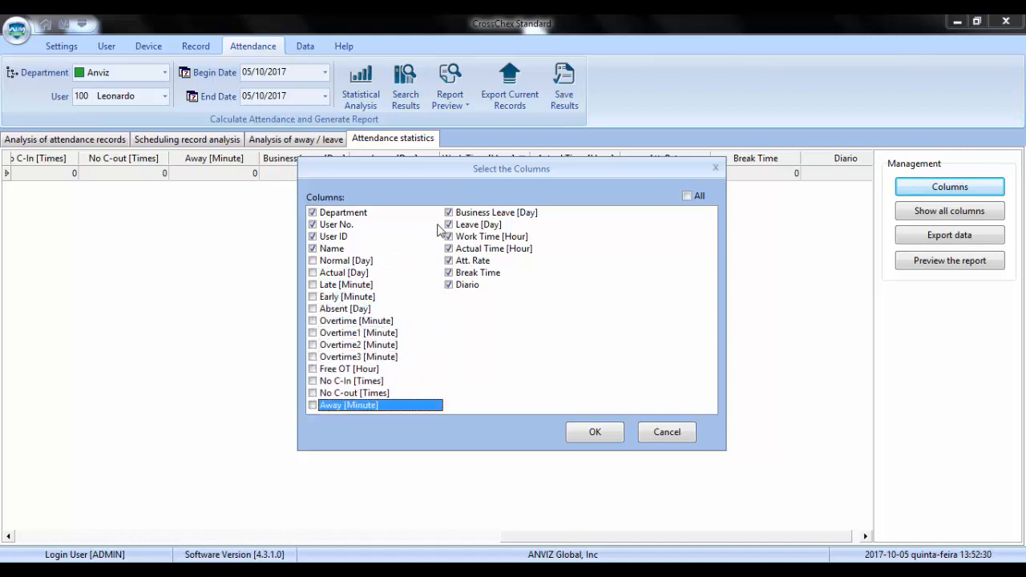
click(478, 224)
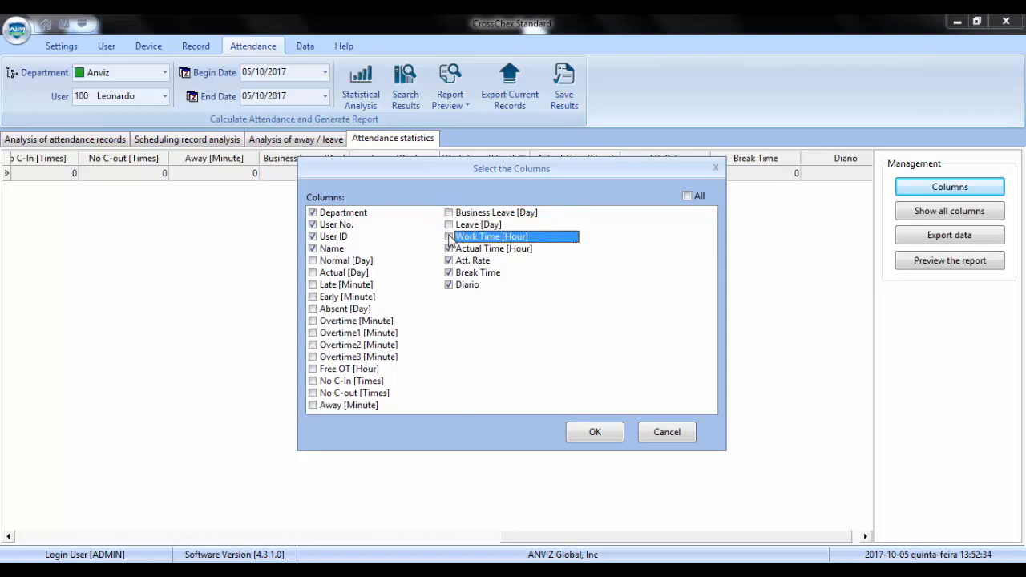
click(448, 272)
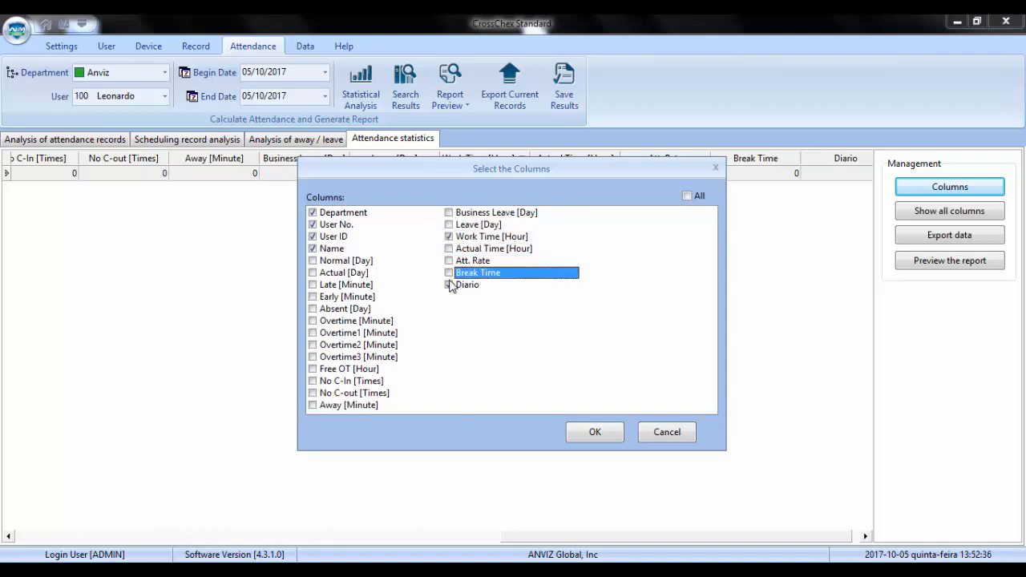
click(468, 285)
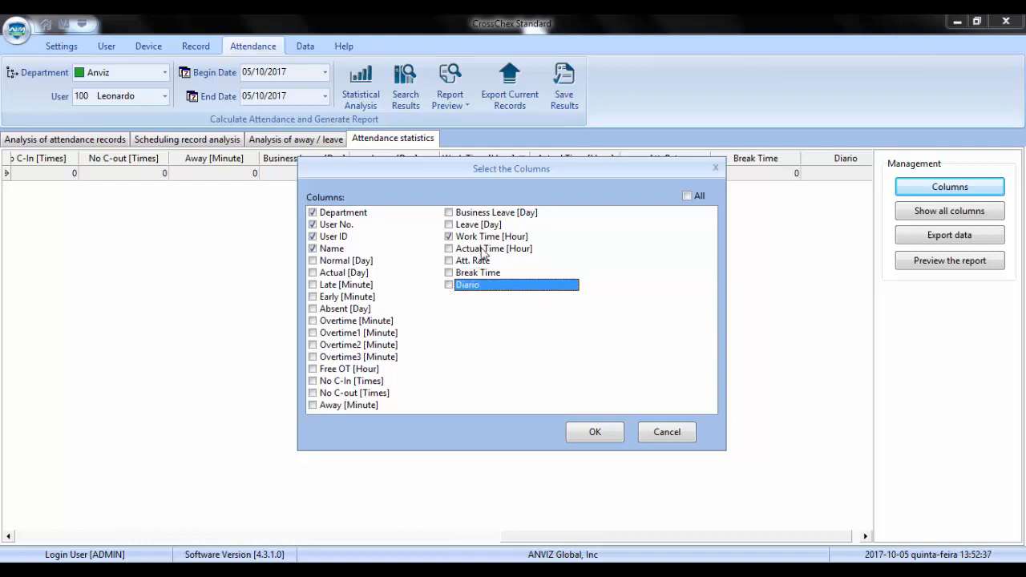
click(594, 433)
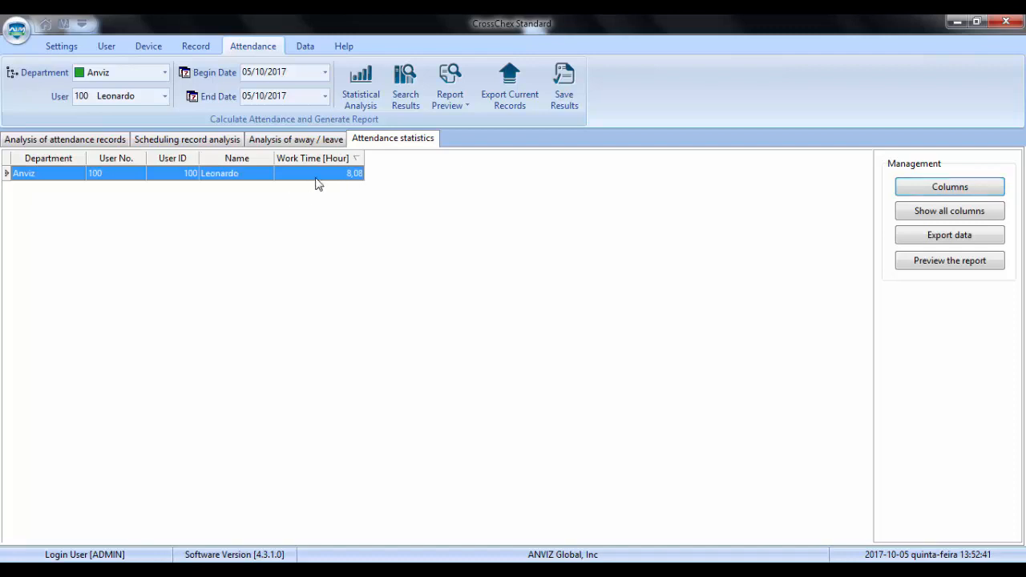
mouse_move(301, 207)
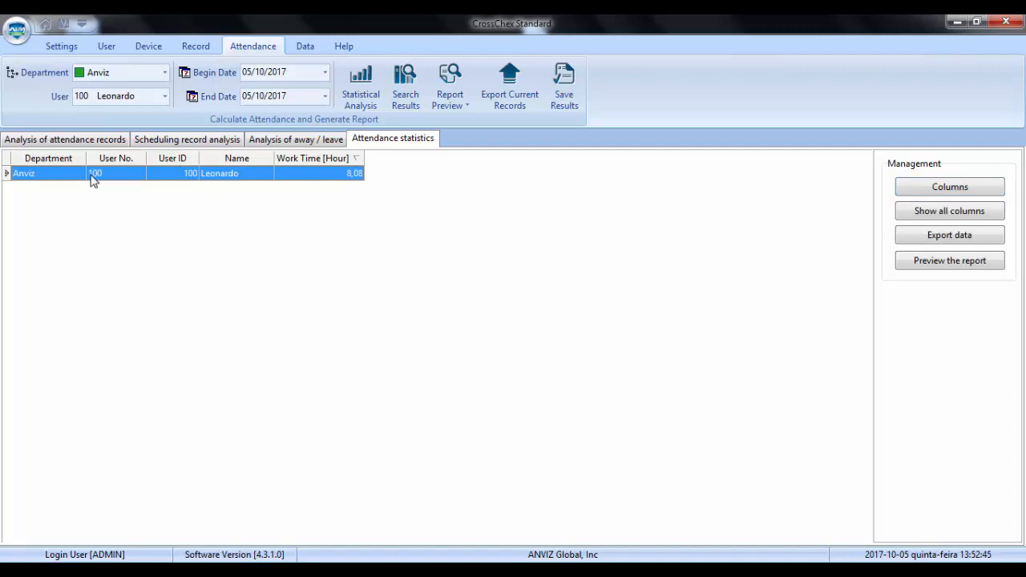
mouse_move(365, 185)
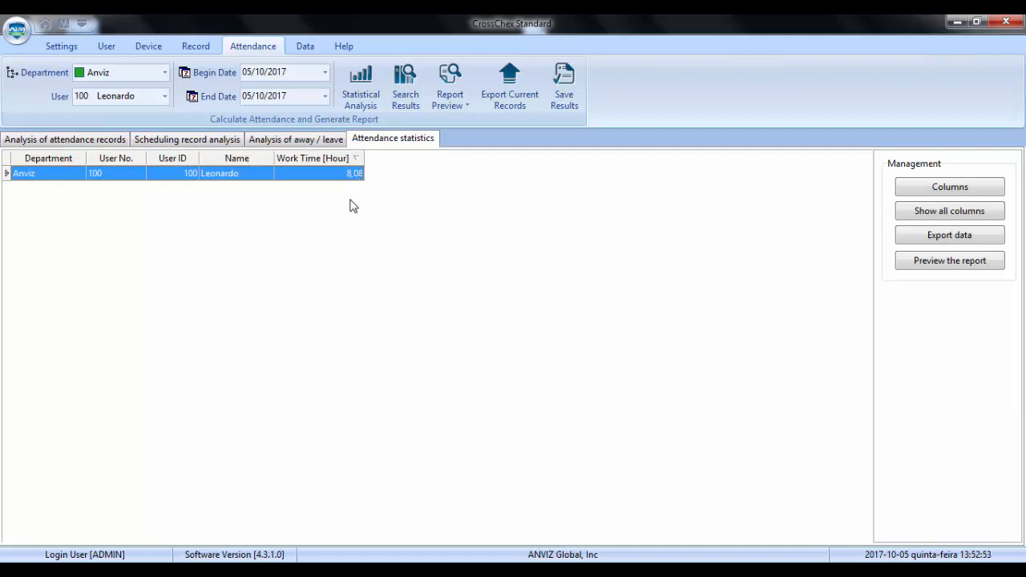
click(295, 138)
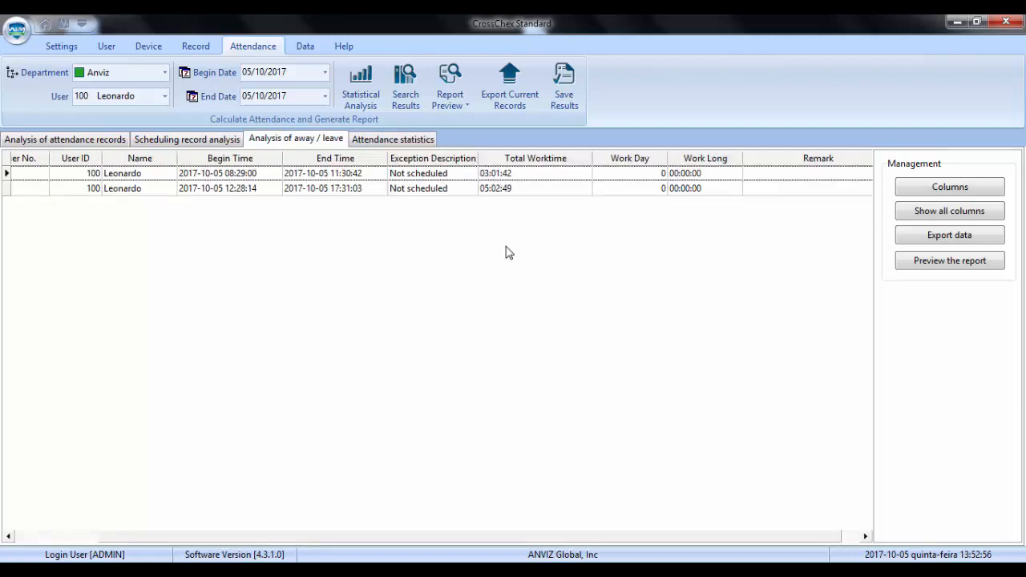
mouse_move(513, 372)
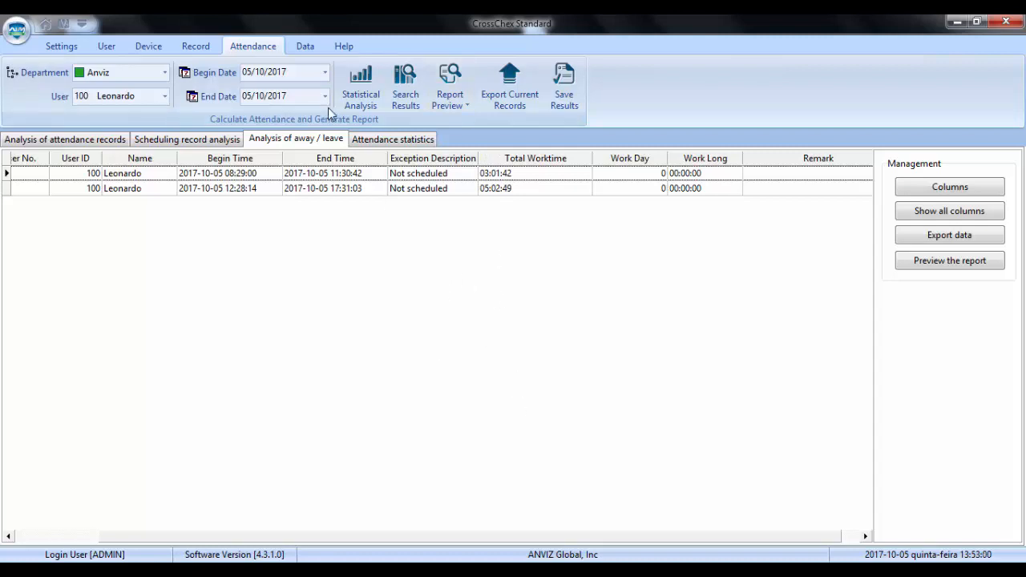
mouse_move(270, 102)
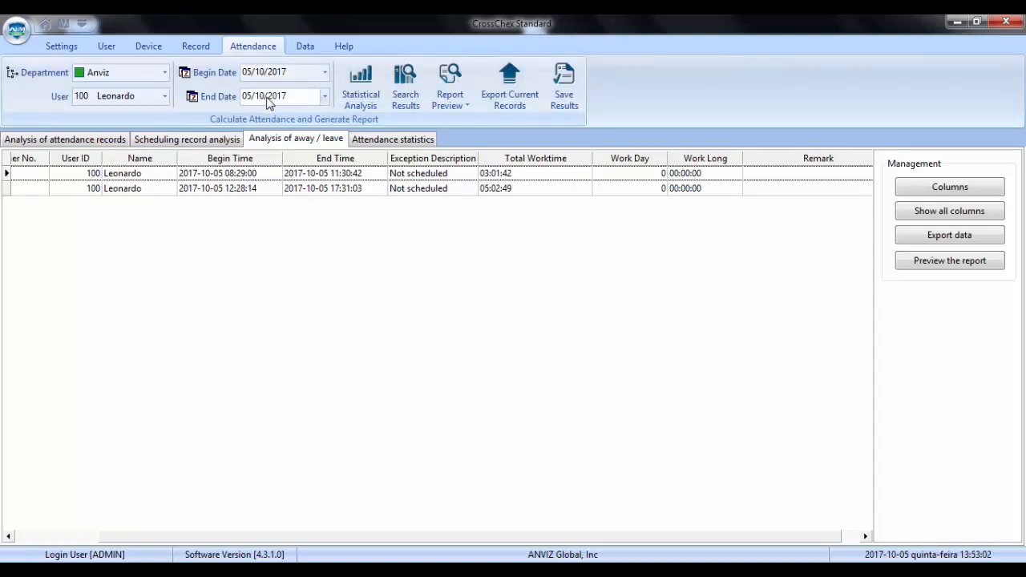
mouse_move(330, 360)
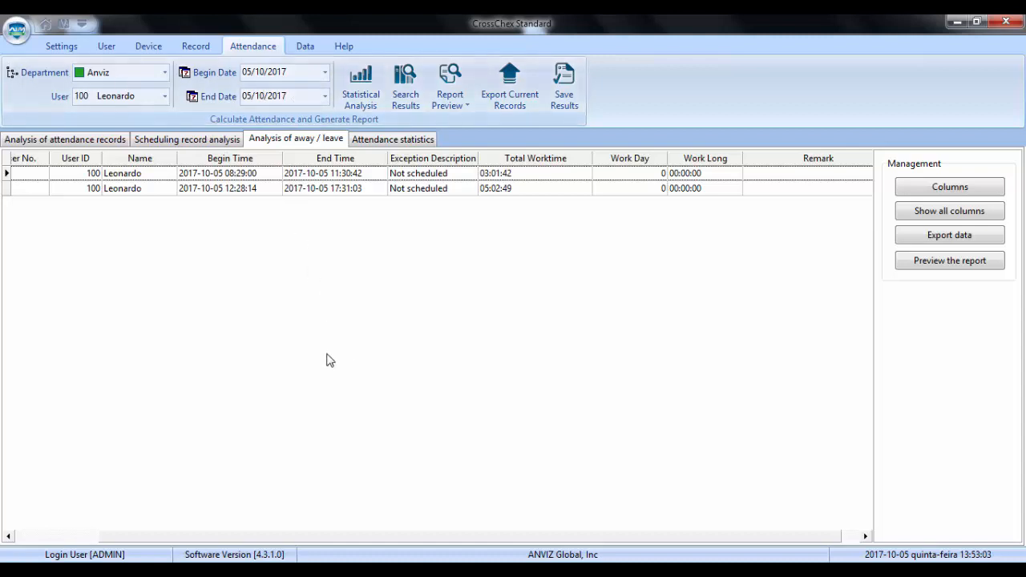
mouse_move(297, 295)
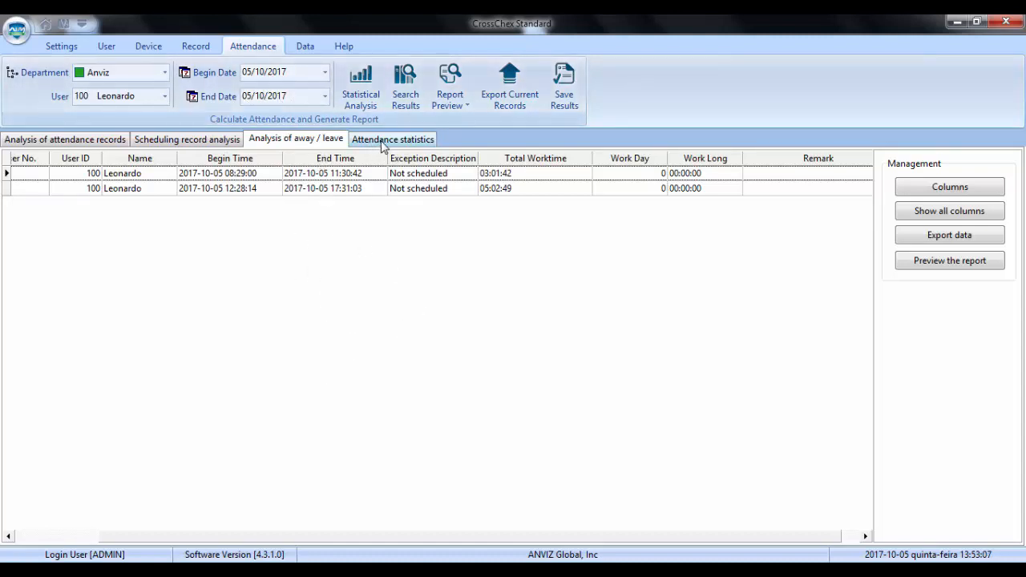
click(393, 138)
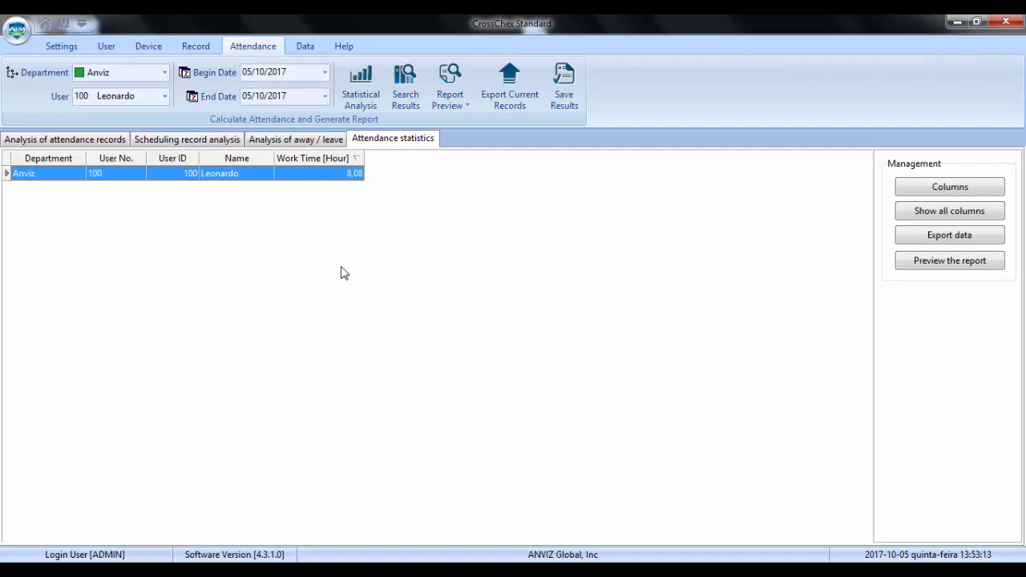
click(295, 138)
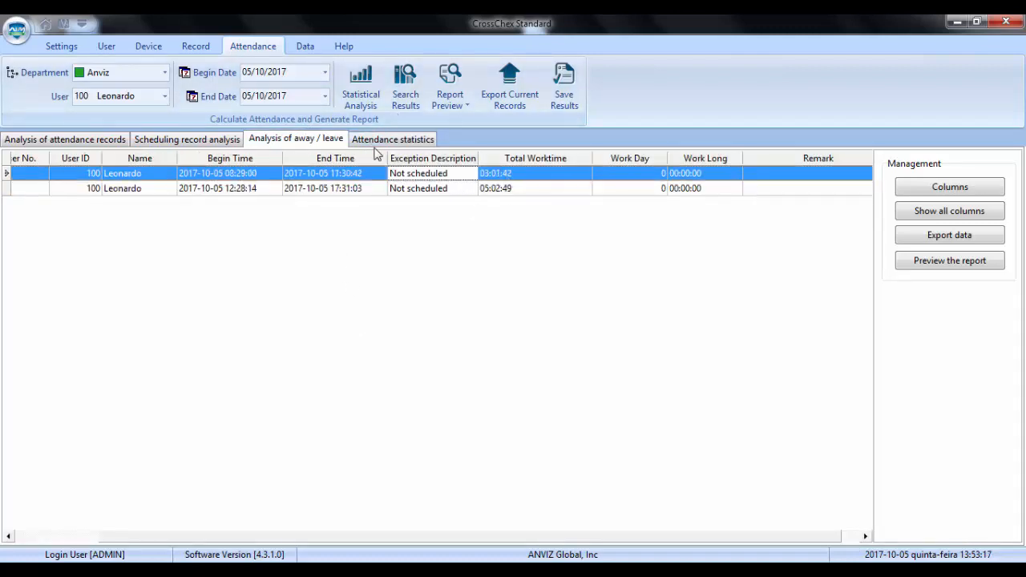
click(391, 138)
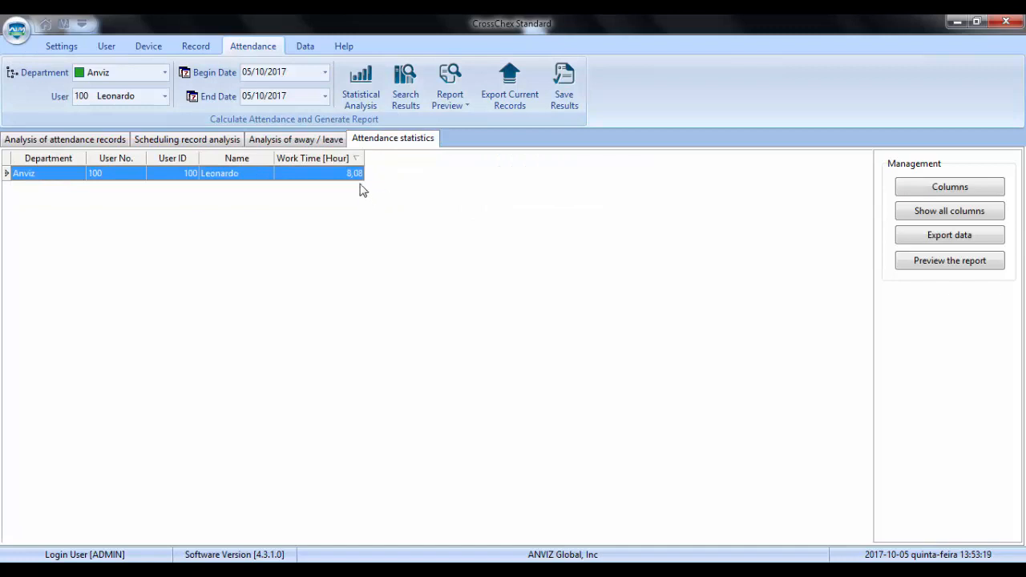
mouse_move(417, 208)
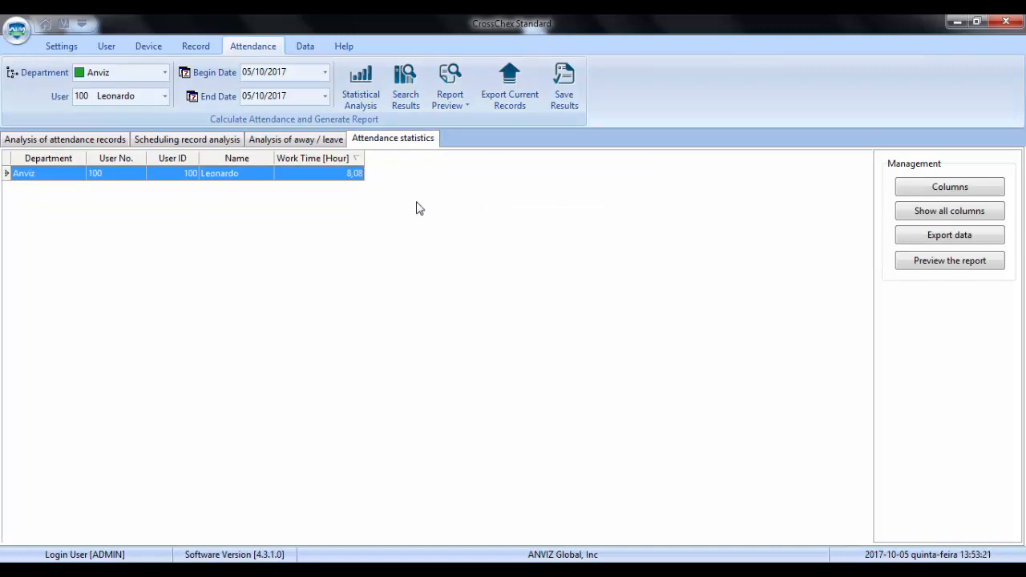
mouse_move(353, 199)
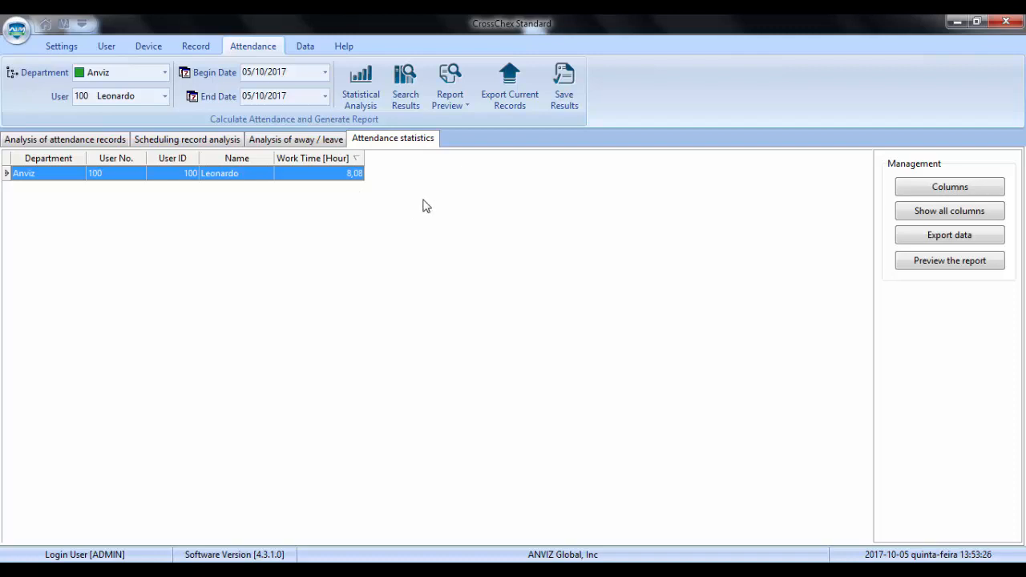
mouse_move(463, 218)
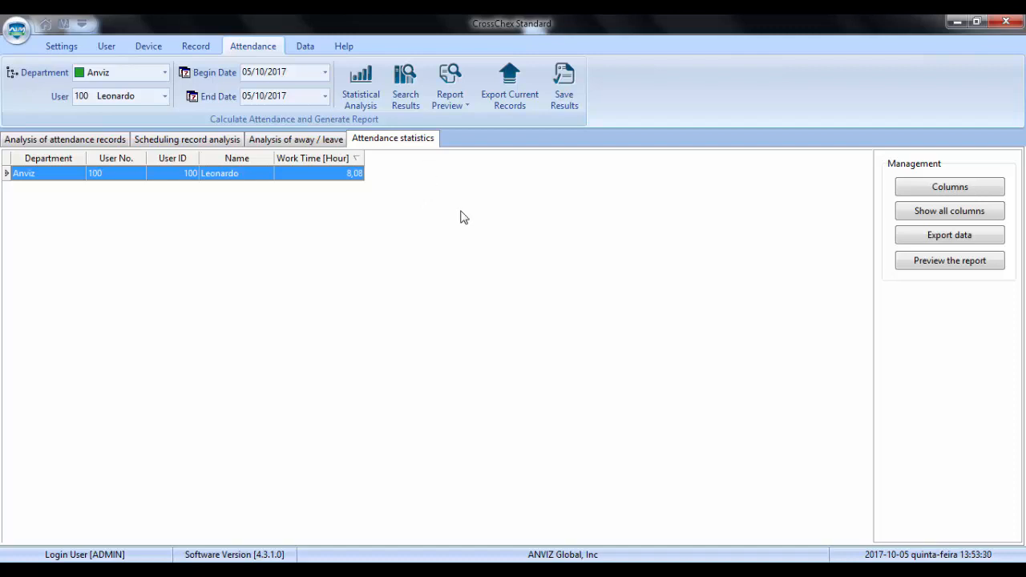
mouse_move(544, 295)
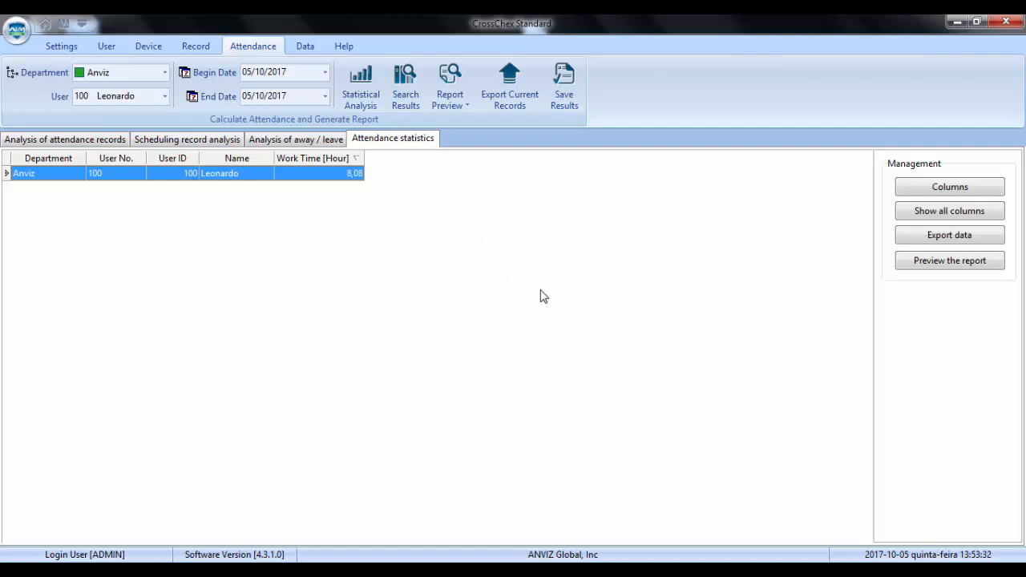
mouse_move(484, 510)
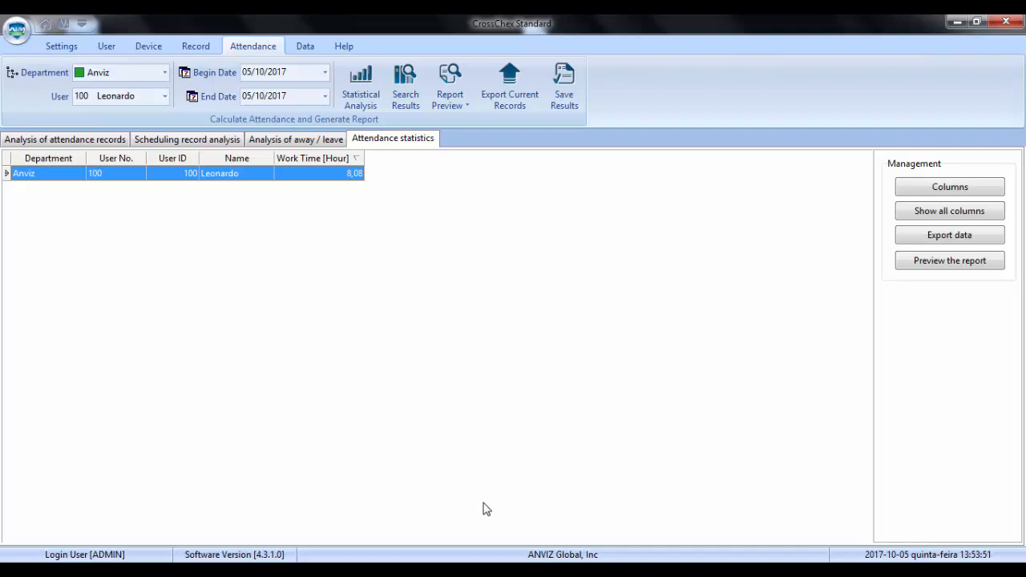